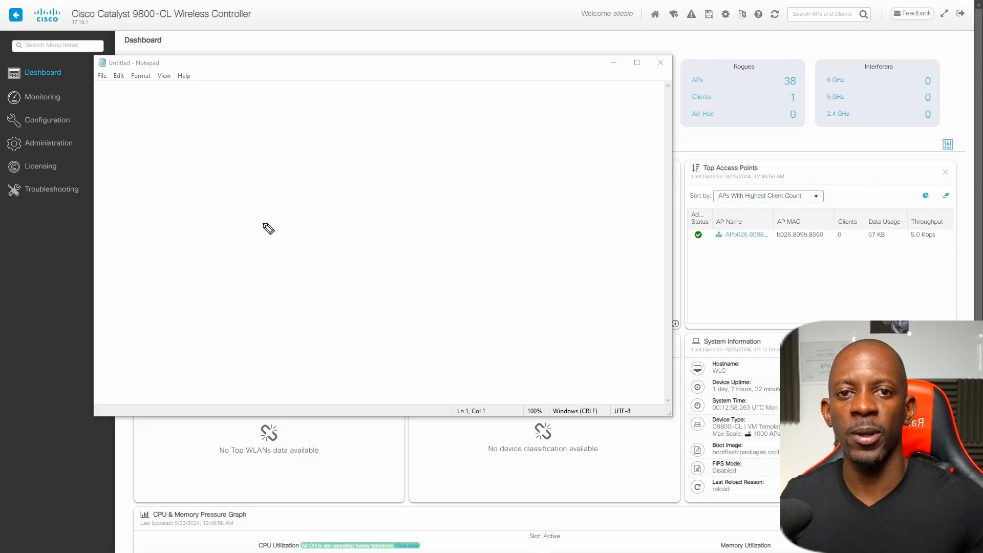
{"action": "mouse_move", "coordinate": [212, 178]}
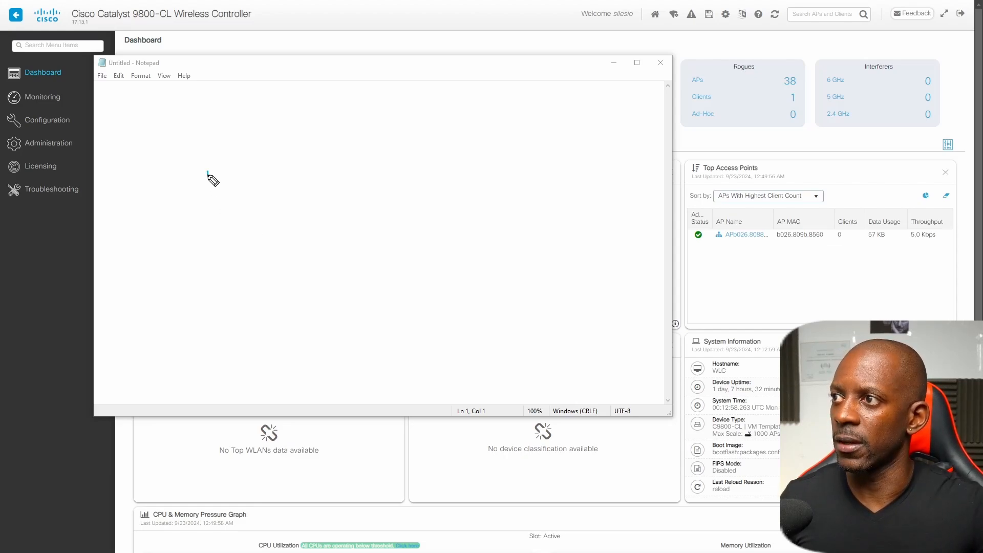
Step: Draw the WLC box labelled 192.168.2.0/24 and an attached access point
{"action": "type", "text": "WLC"}
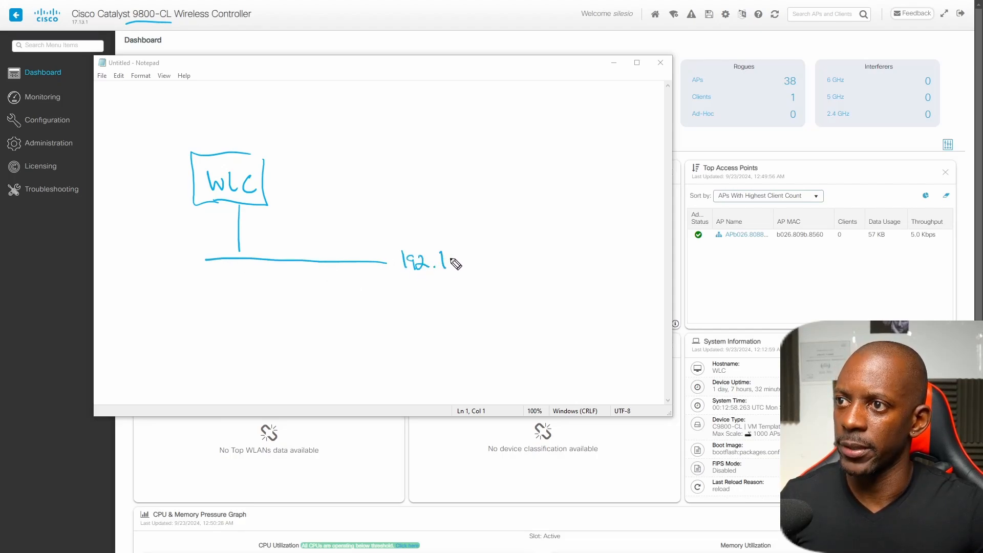
{"action": "left_click_drag", "start_coordinate": [439, 262], "coordinate": [495, 269]}
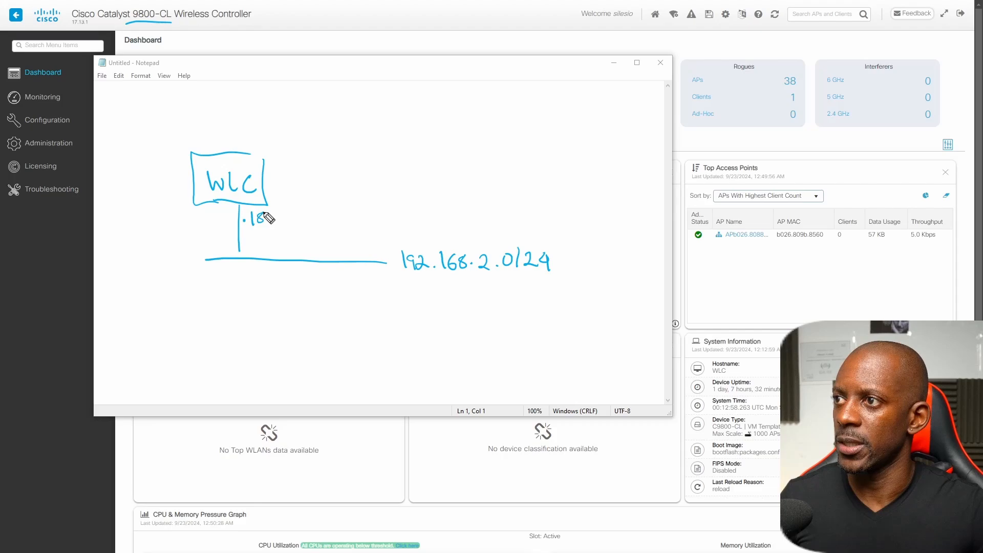
{"action": "mouse_move", "coordinate": [299, 266]}
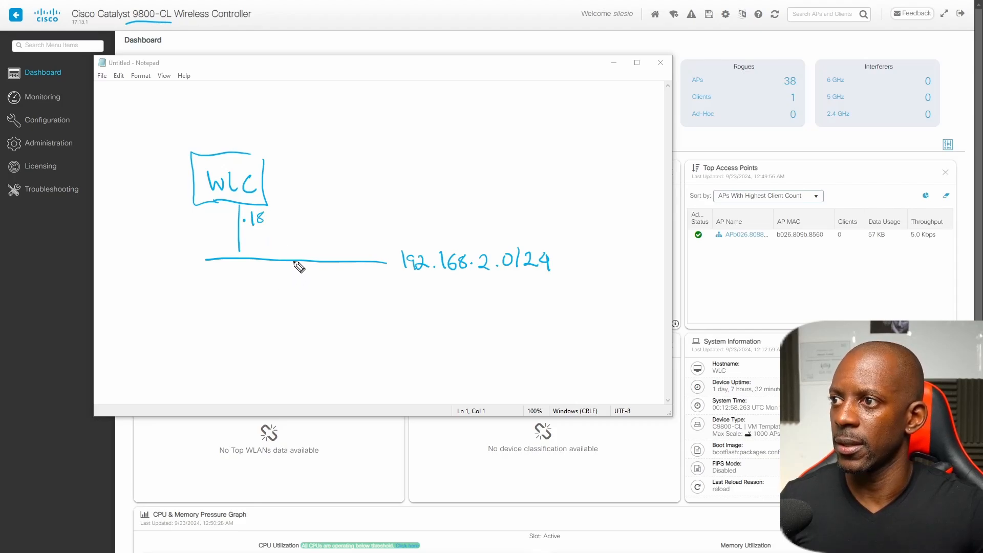
{"action": "left_click_drag", "start_coordinate": [295, 266], "coordinate": [275, 336]}
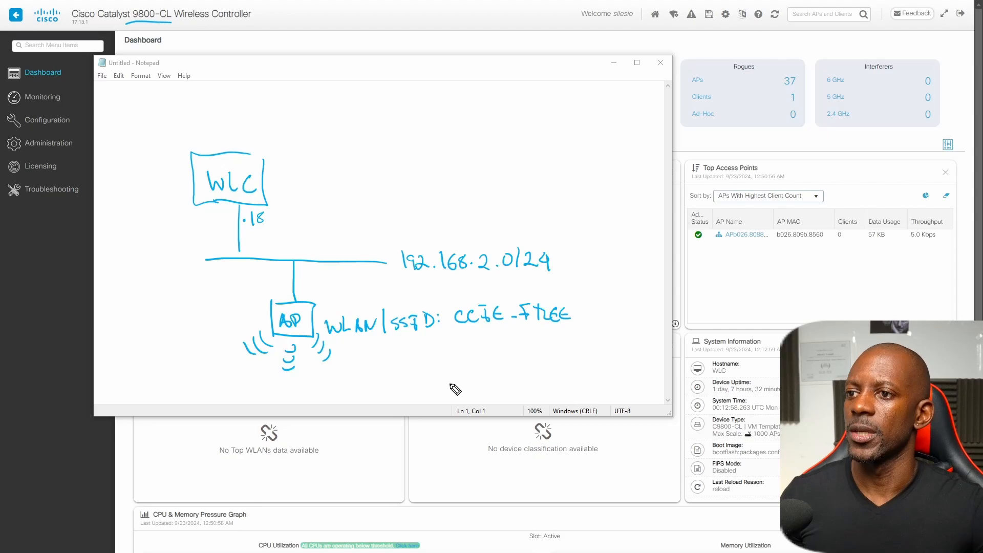
{"action": "mouse_move", "coordinate": [277, 175]}
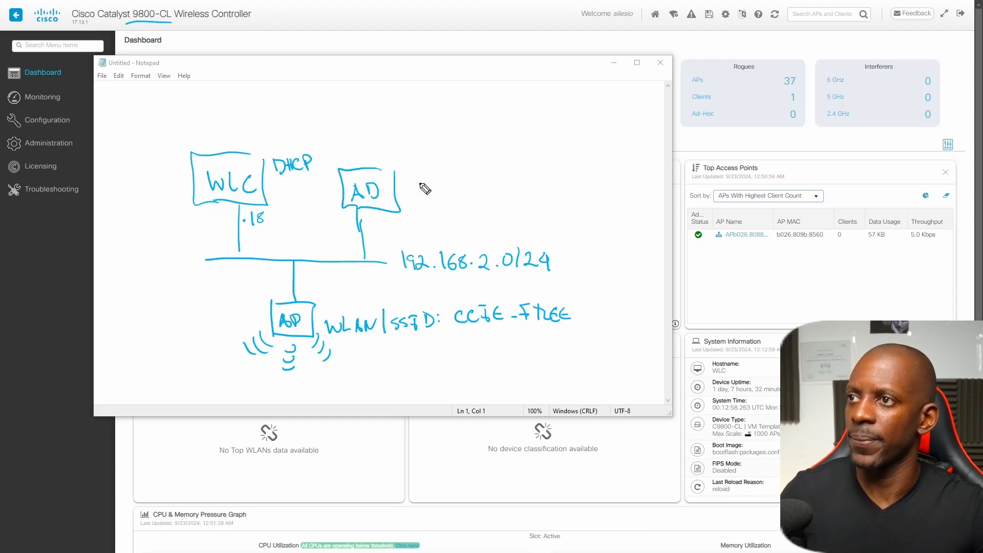
{"action": "mouse_move", "coordinate": [376, 166]}
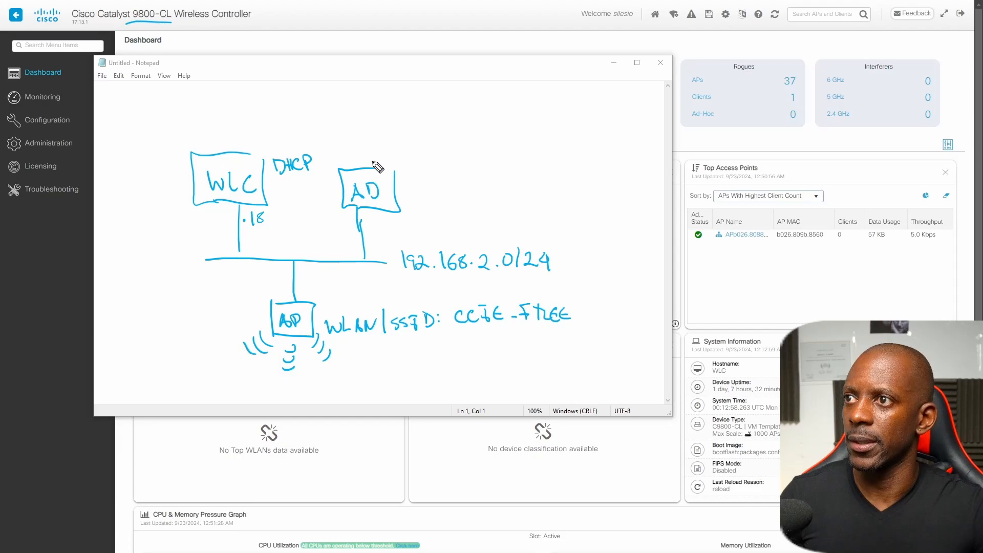
Step: Draw the 192.168.43.0/24 network line above the AD box
{"action": "left_click_drag", "start_coordinate": [375, 165], "coordinate": [421, 101]}
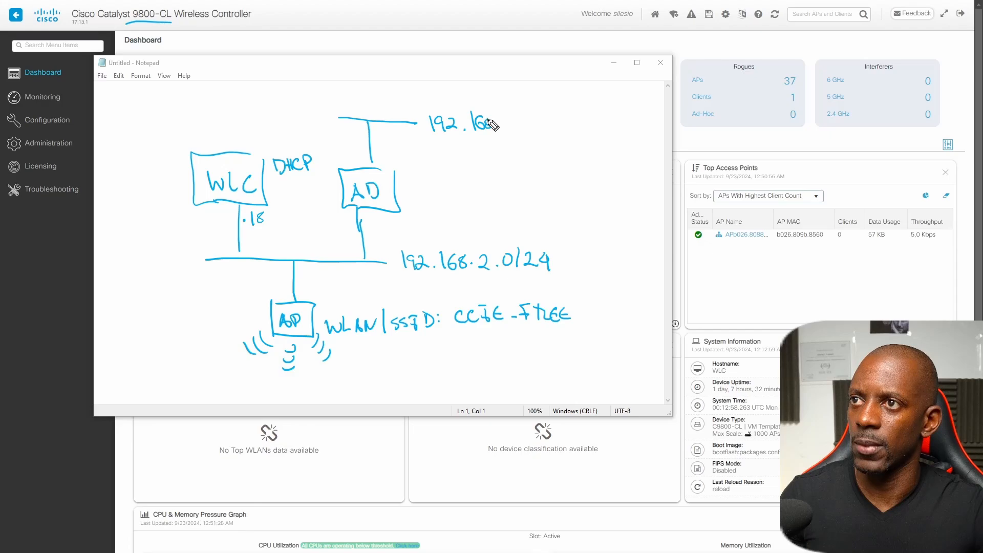
{"action": "type", "text": "43.0/24"}
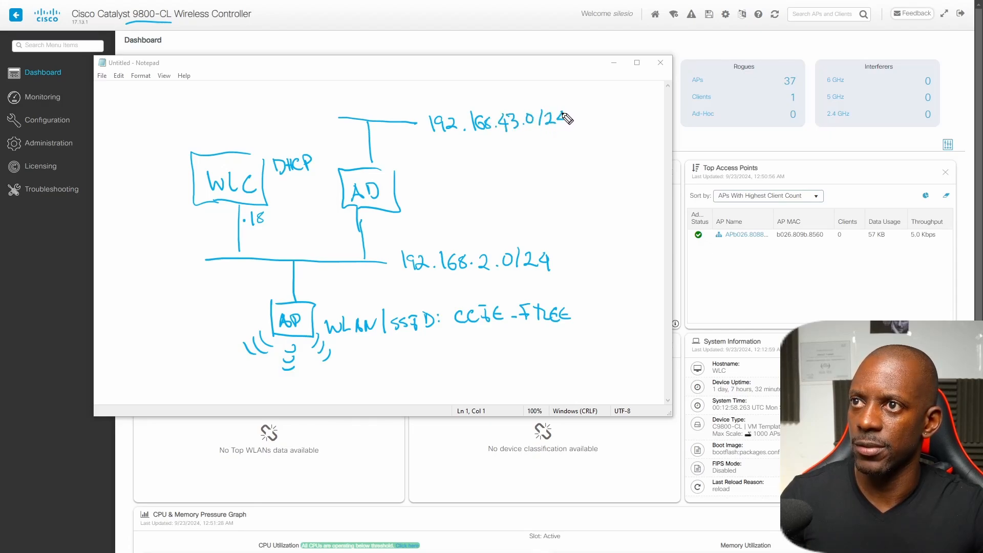
{"action": "mouse_move", "coordinate": [416, 147]}
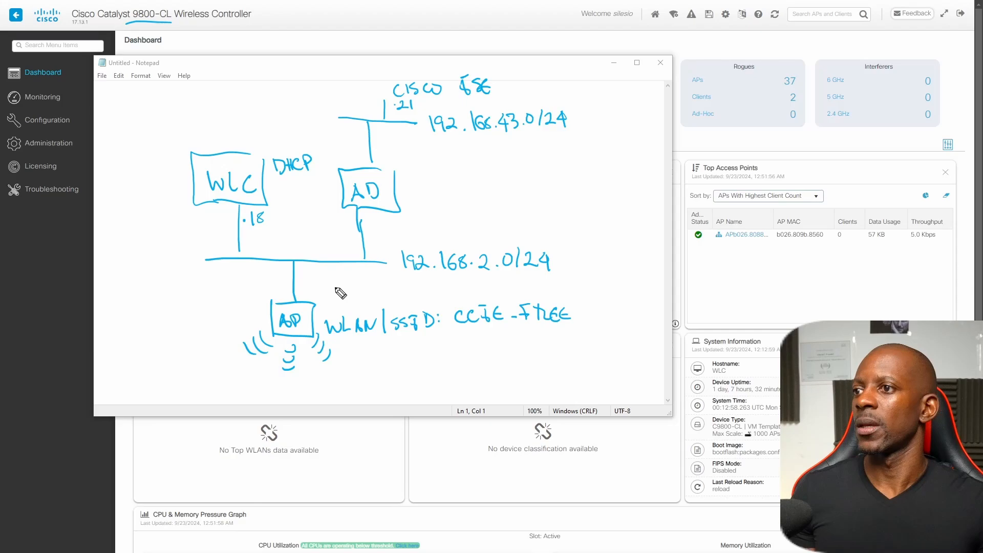
{"action": "mouse_move", "coordinate": [429, 287]}
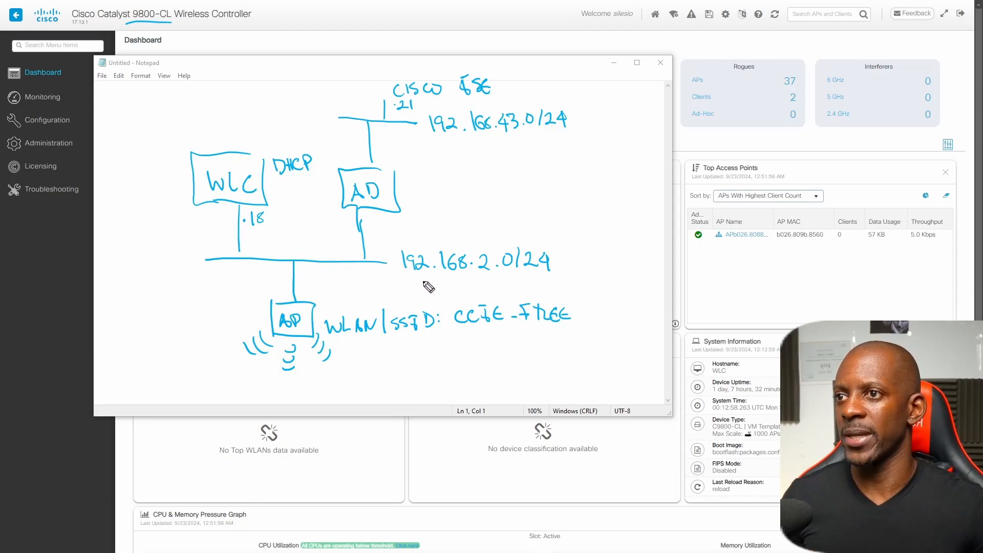
{"action": "mouse_move", "coordinate": [487, 281]}
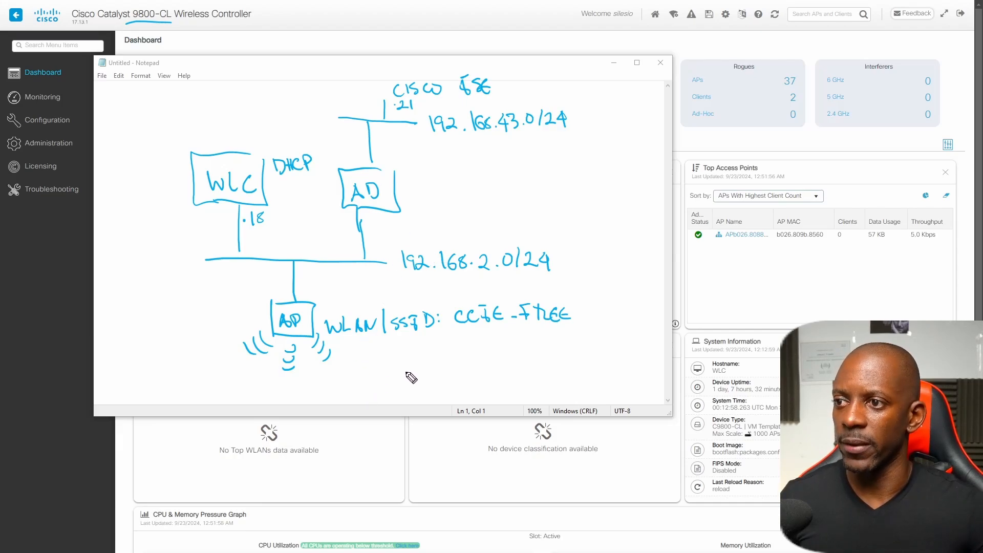
Step: Sketch the Windows laptop client at .19 on the diagram
{"action": "left_click_drag", "start_coordinate": [375, 363], "coordinate": [404, 378]}
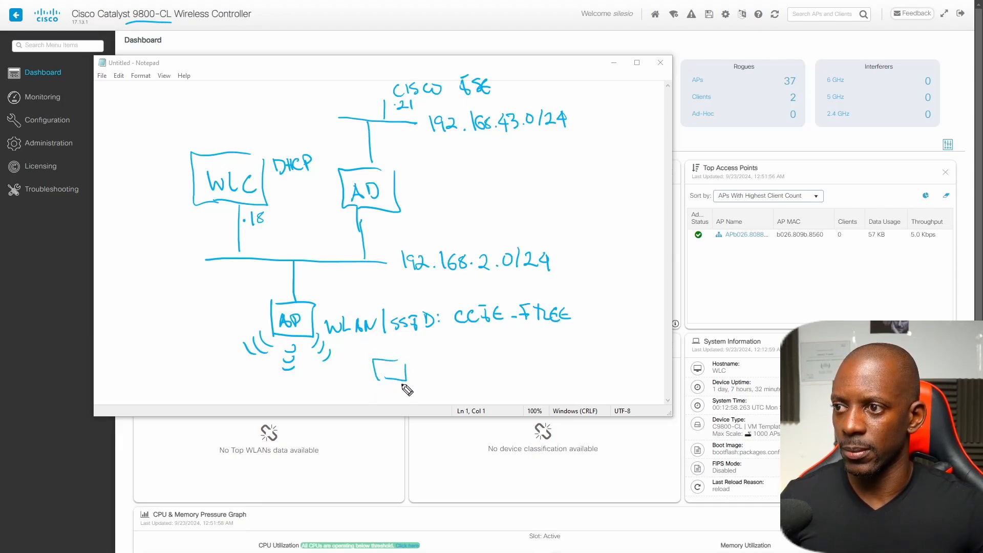
{"action": "left_click_drag", "start_coordinate": [375, 386], "coordinate": [407, 376]}
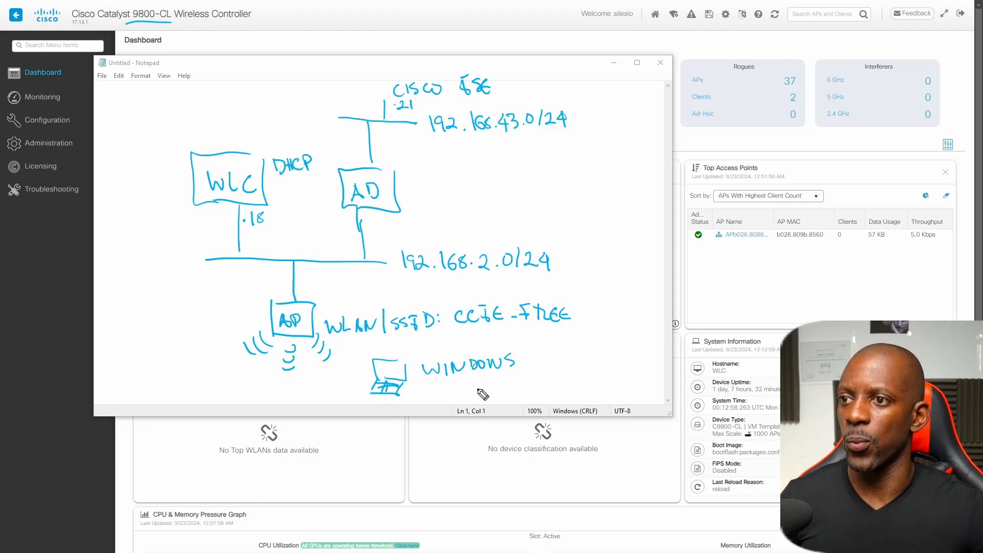
{"action": "type", "text": "19"}
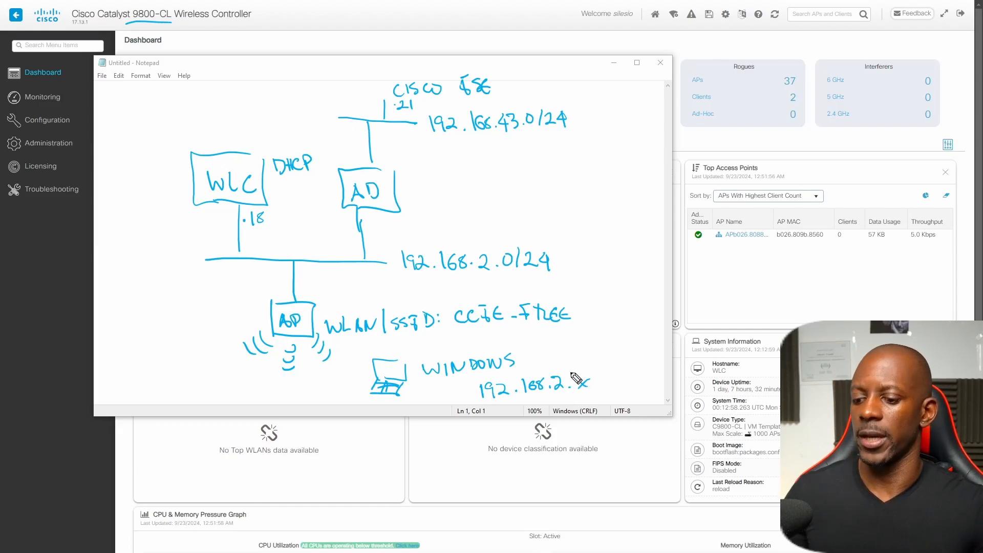
{"action": "left_click", "coordinate": [659, 62]}
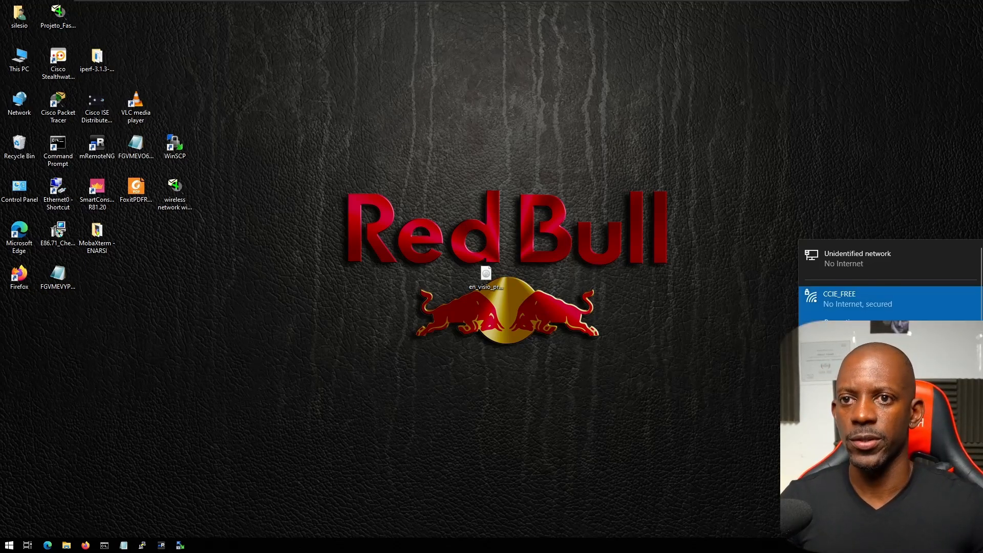
Step: Confirm the client is on CCIE_FREE and return to the WLC dashboard
{"action": "left_click", "coordinate": [865, 297]}
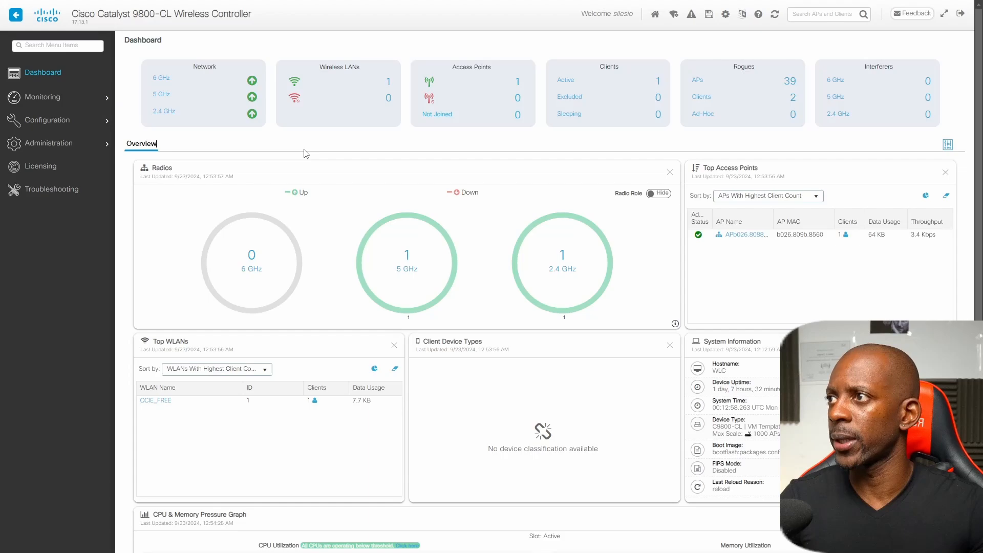
Step: Navigate to the AAA RADIUS servers list and start a new server entry
{"action": "left_click", "coordinate": [46, 119]}
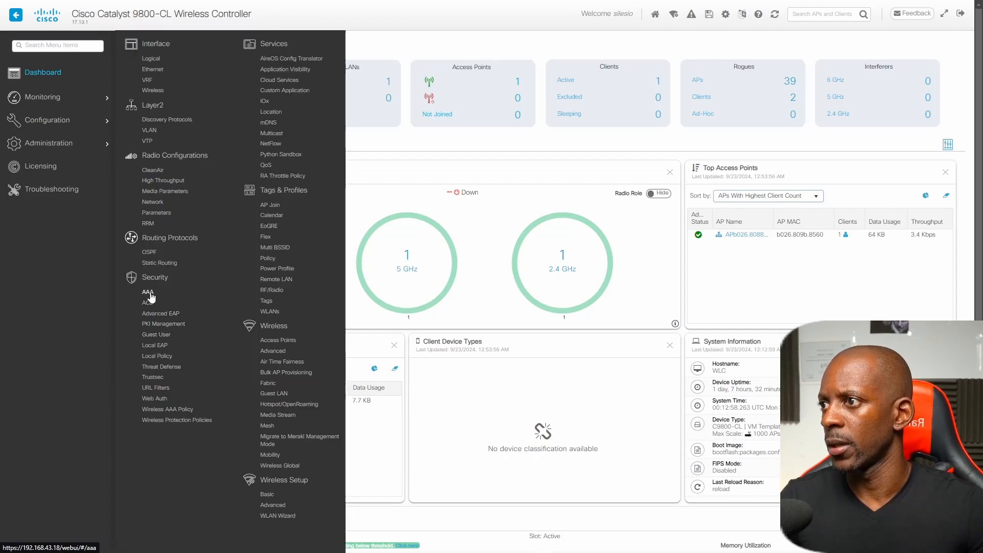
{"action": "left_click", "coordinate": [147, 292]}
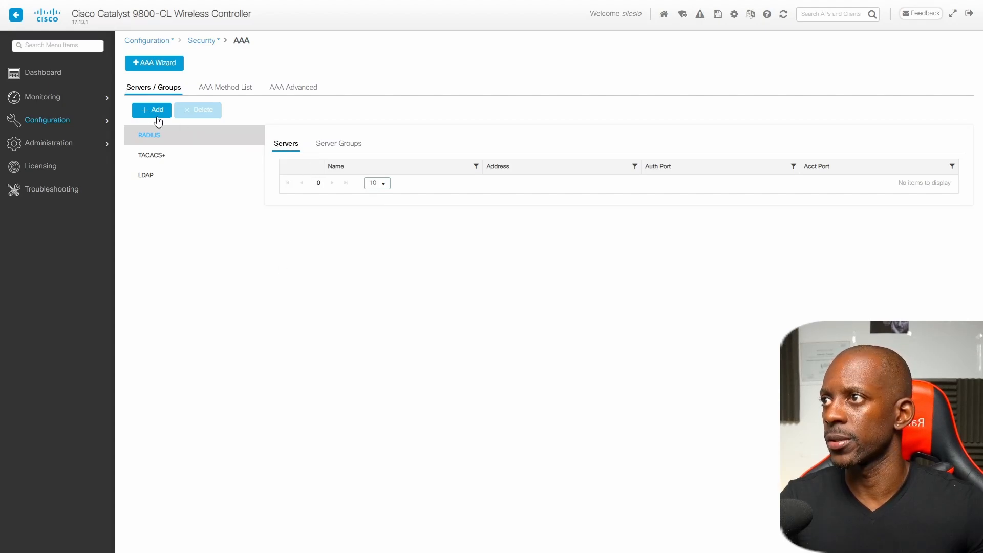
{"action": "left_click", "coordinate": [151, 109]}
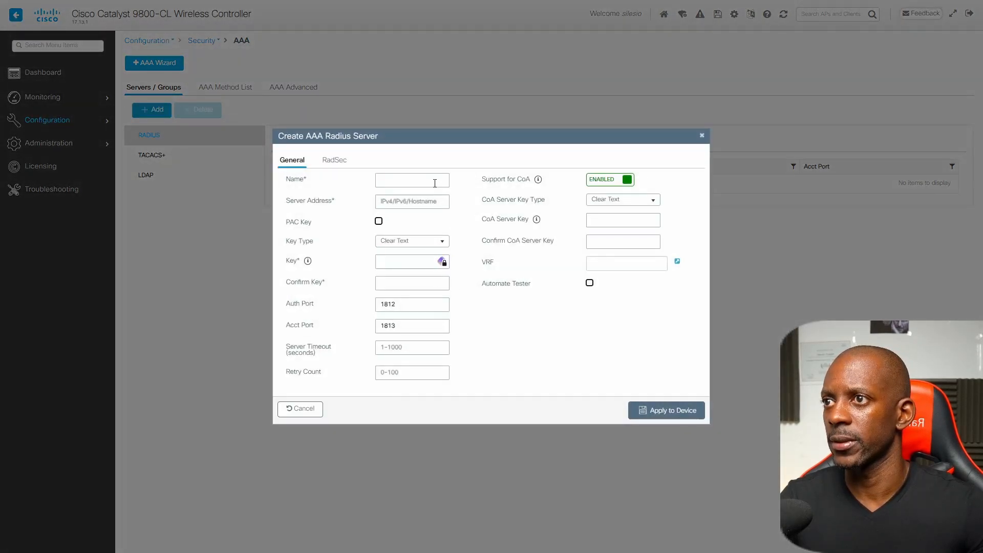
Step: Save RADIUS server ISE at 192.168.43.21 with its shared key confirmed
{"action": "type", "text": "ISE"}
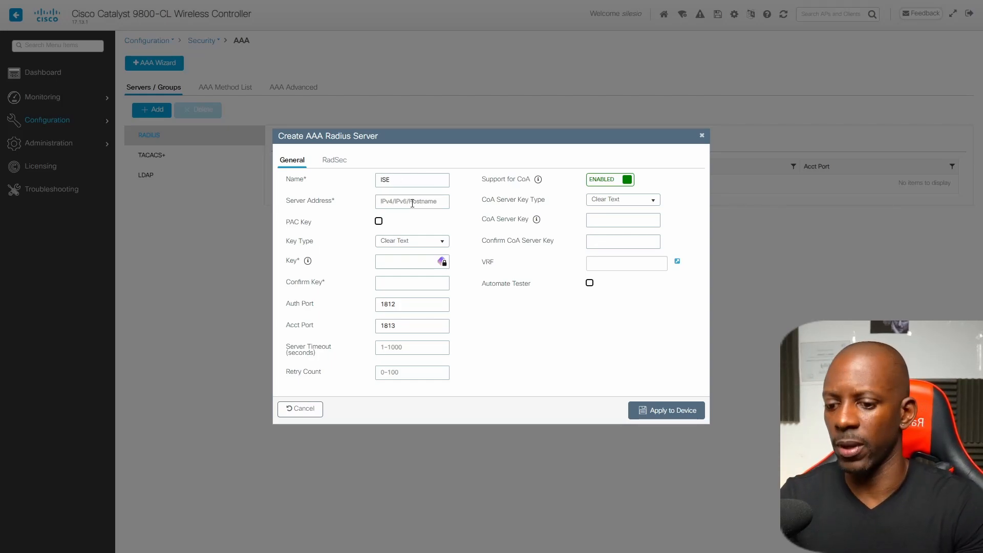
{"action": "type", "text": "192.168.43.21"}
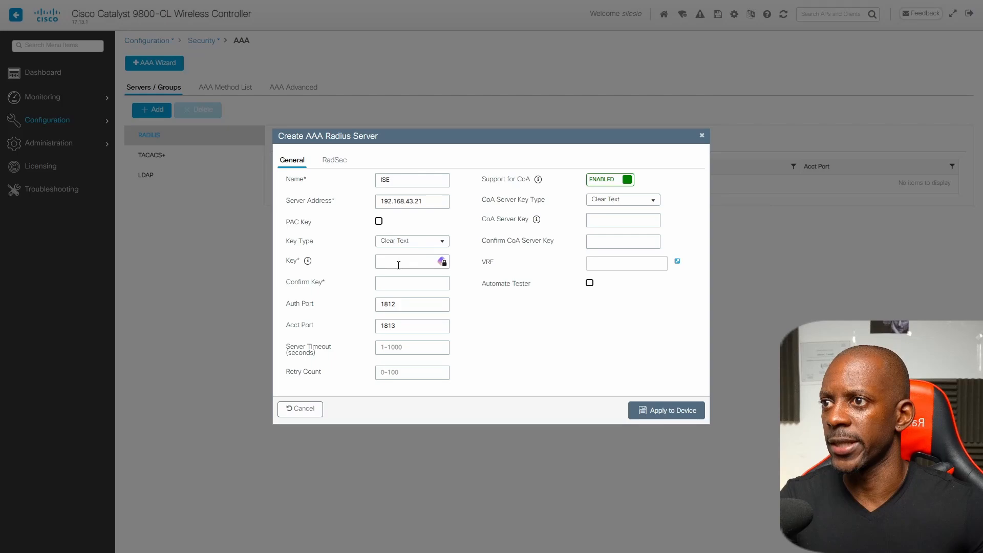
{"action": "mouse_move", "coordinate": [408, 274]}
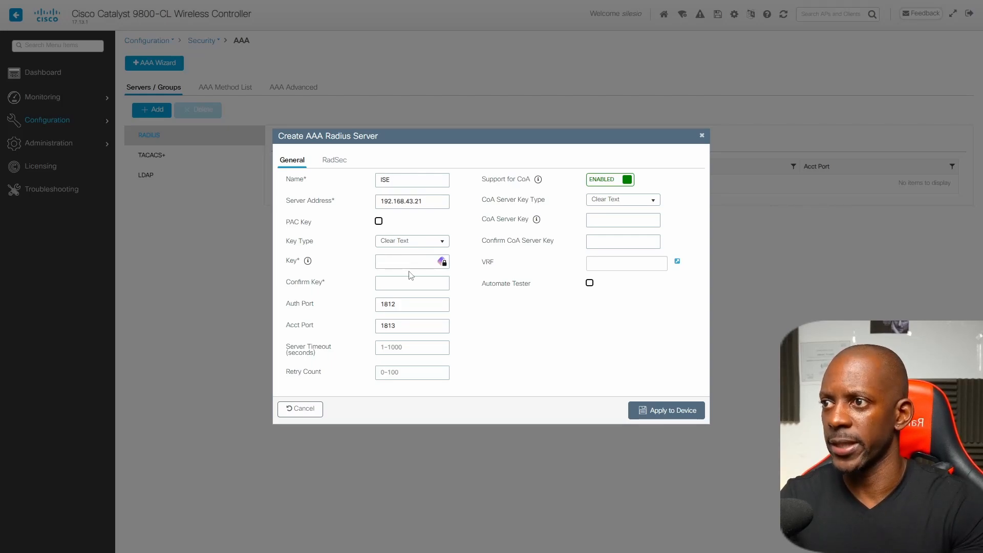
{"action": "type", "text": "••"}
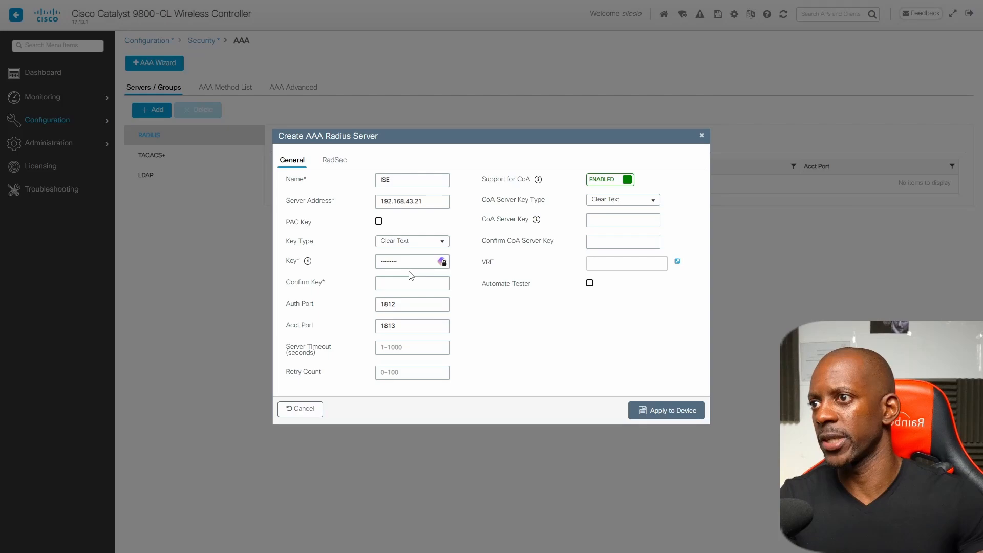
{"action": "left_click", "coordinate": [411, 282]}
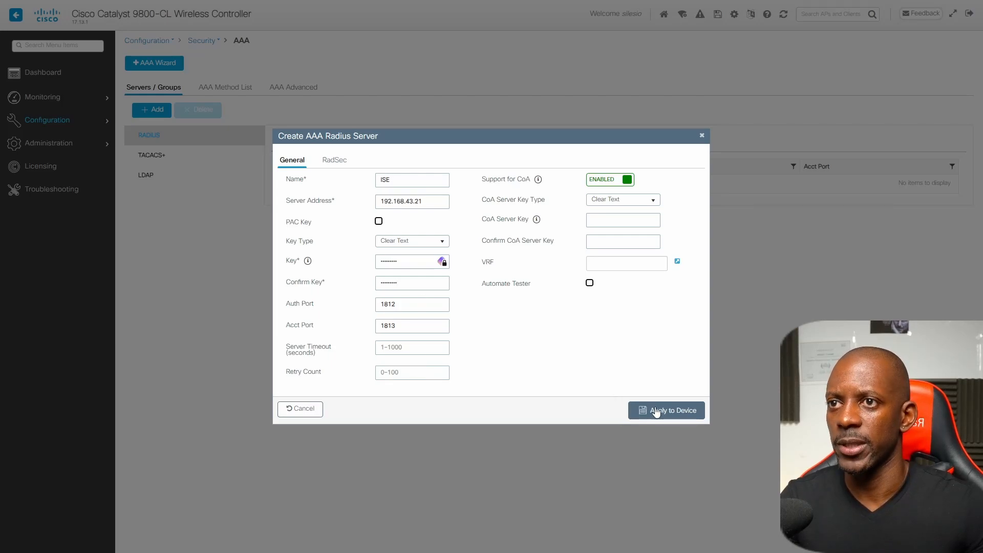
{"action": "left_click", "coordinate": [666, 410]}
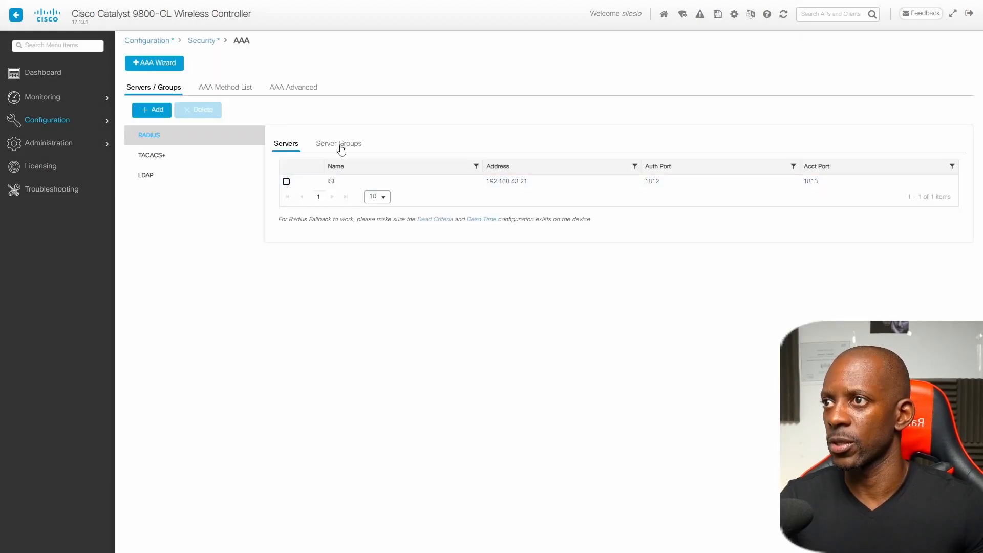
Step: Begin a RADIUS_SERVERS group with Vlan1 source, then leave to check Vlan1's address
{"action": "left_click", "coordinate": [337, 143]}
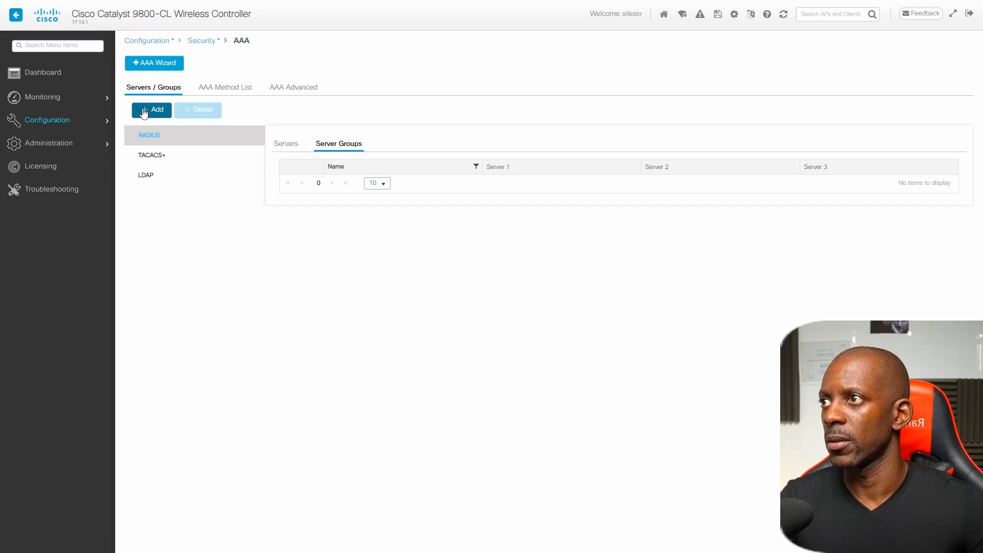
{"action": "left_click", "coordinate": [151, 110]}
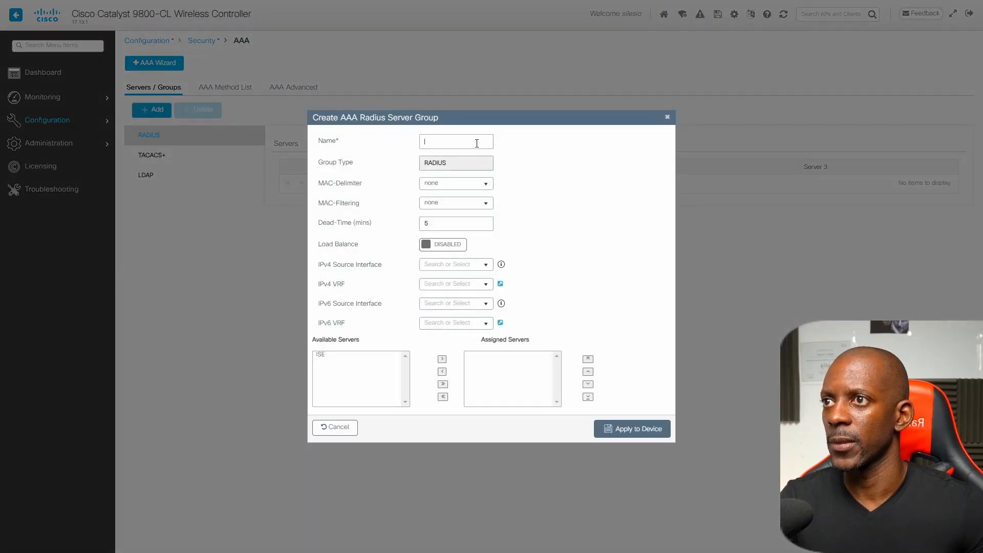
{"action": "type", "text": "RADIUS_SERVERS"}
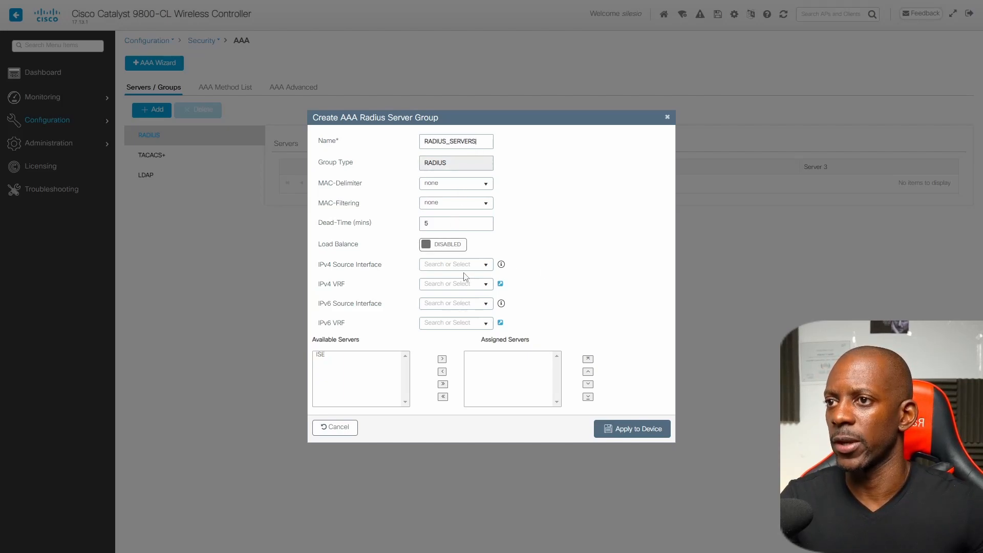
{"action": "mouse_move", "coordinate": [486, 269]}
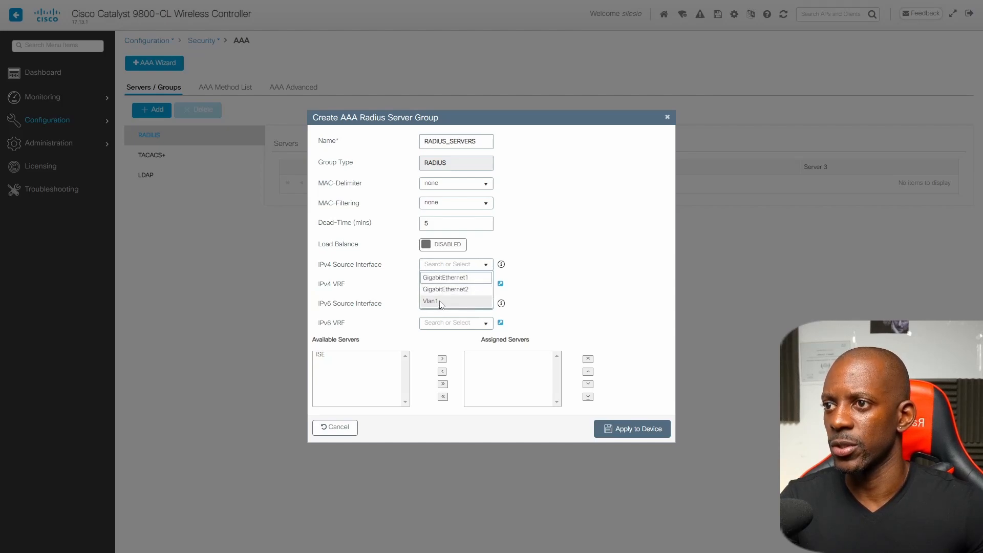
{"action": "left_click", "coordinate": [431, 301]}
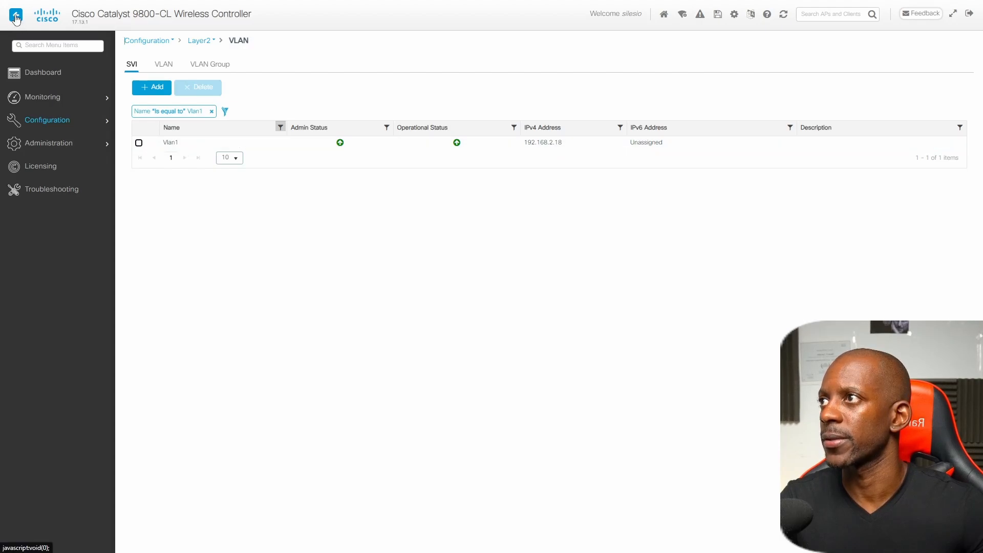
{"action": "left_click", "coordinate": [15, 14]}
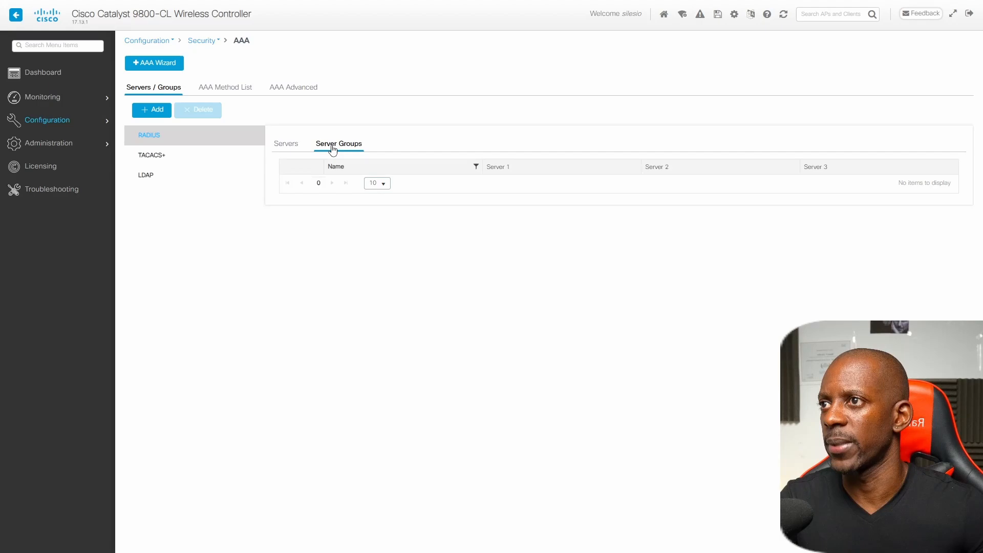
Step: Create group RADIUS_SERVERS sourced from Vlan1 with the ISE server assigned
{"action": "left_click", "coordinate": [152, 109]}
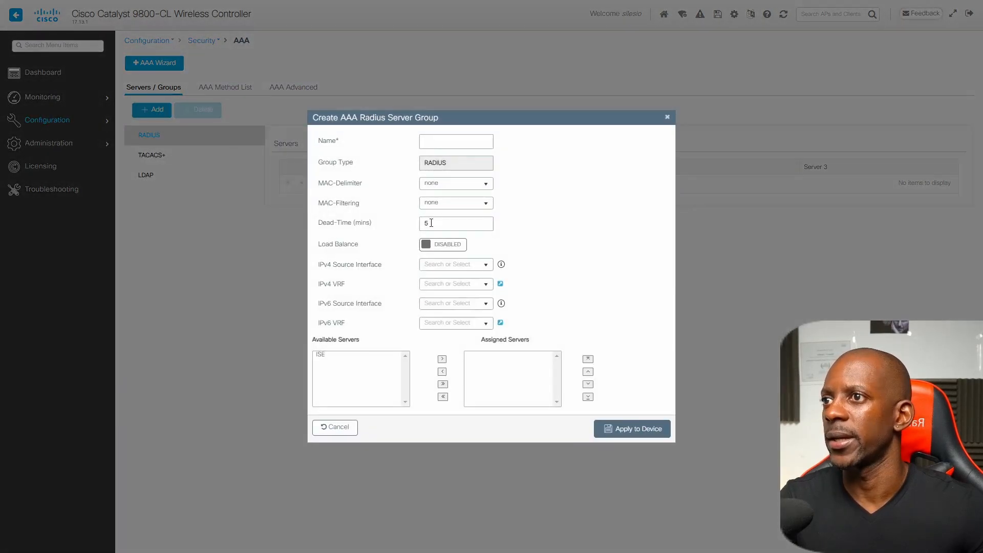
{"action": "type", "text": "RADIUS_SERVERS"}
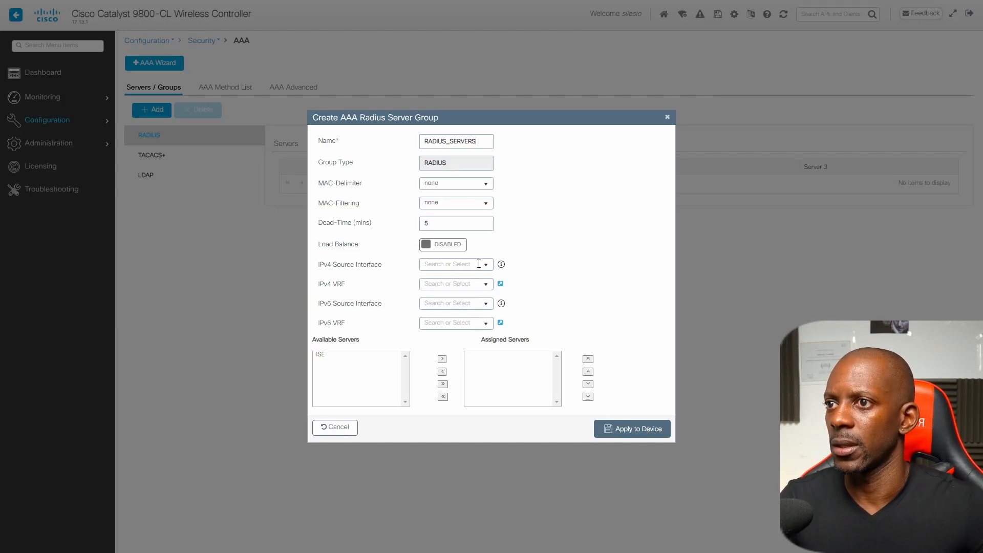
{"action": "left_click", "coordinate": [451, 264]}
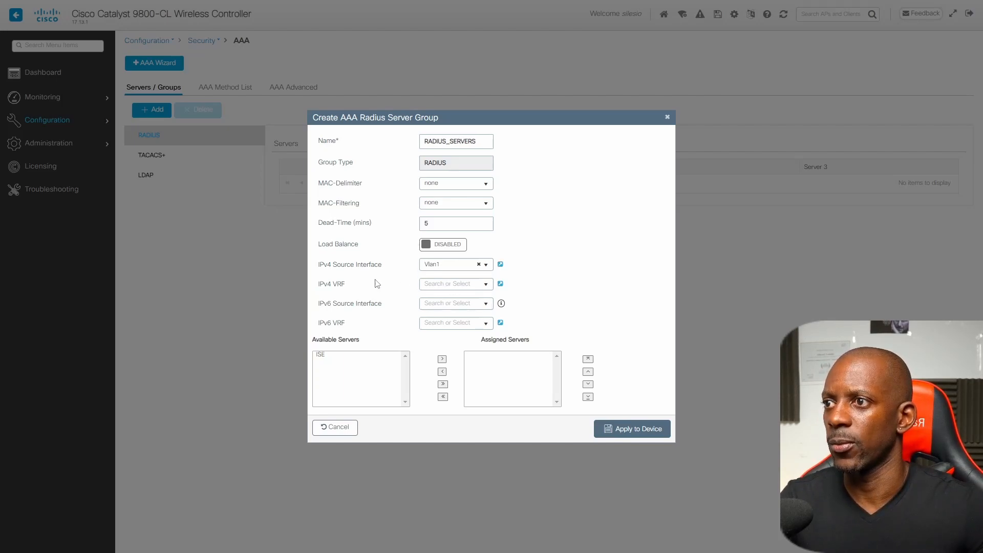
{"action": "left_click", "coordinate": [331, 354]}
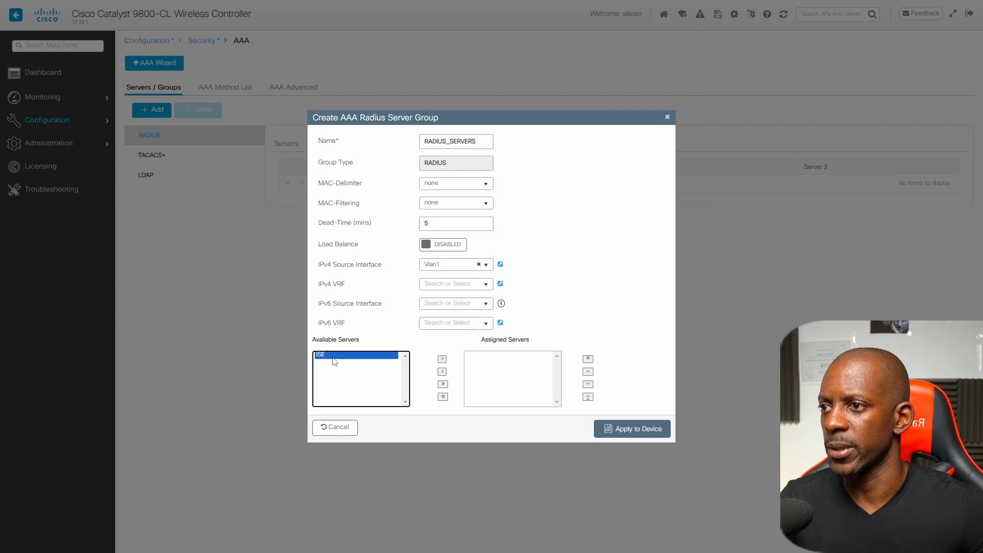
{"action": "left_click", "coordinate": [443, 358]}
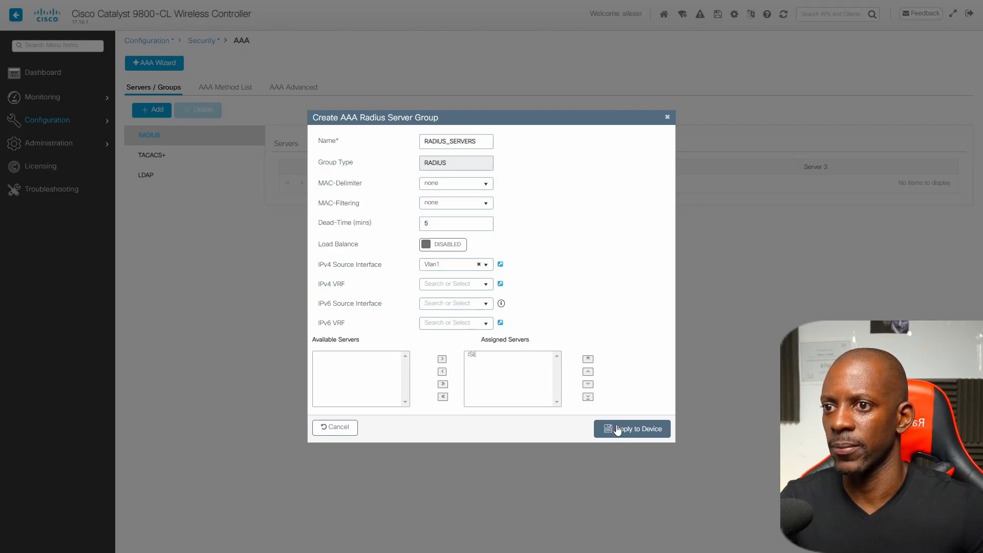
{"action": "left_click", "coordinate": [630, 429]}
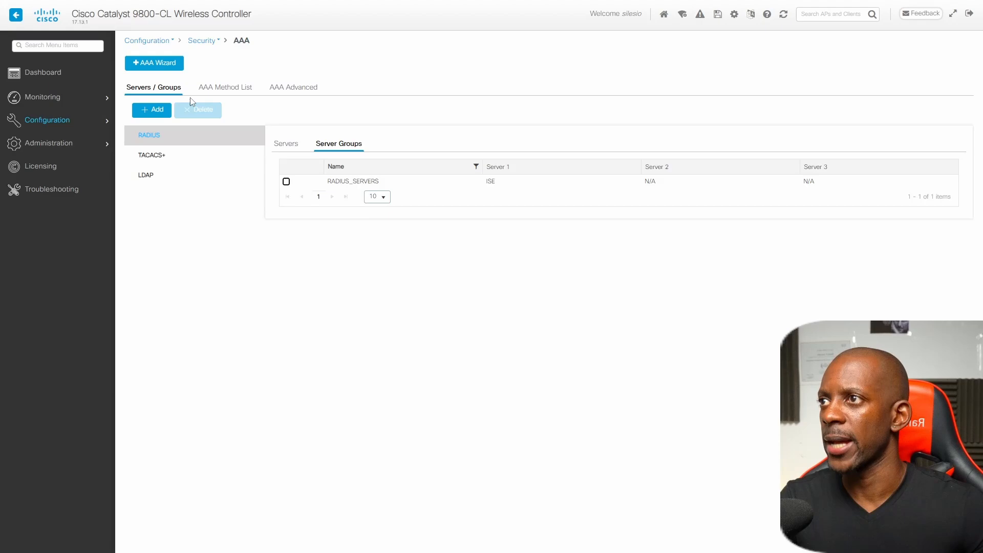
Step: Start a new authentication method list of type dot1x
{"action": "left_click", "coordinate": [224, 87]}
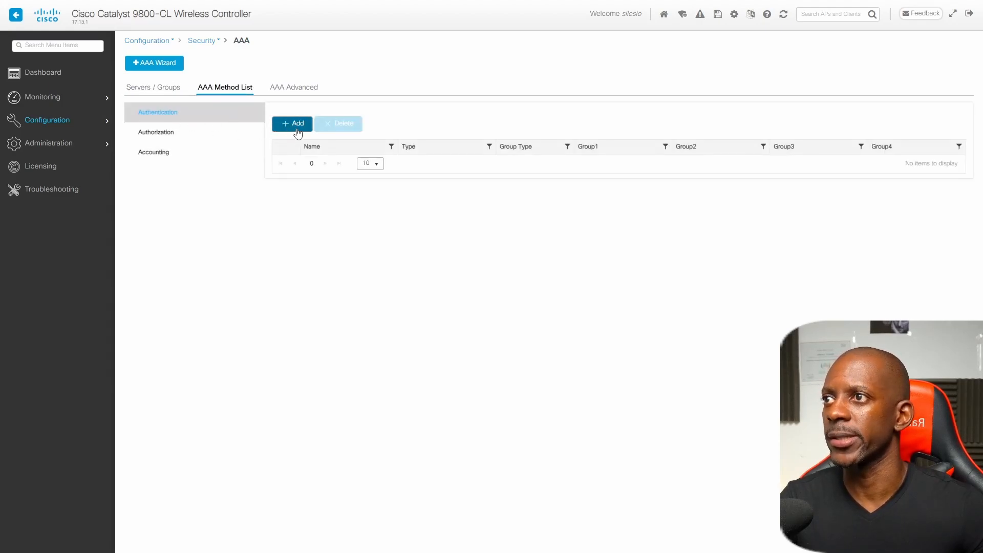
{"action": "left_click", "coordinate": [292, 124]}
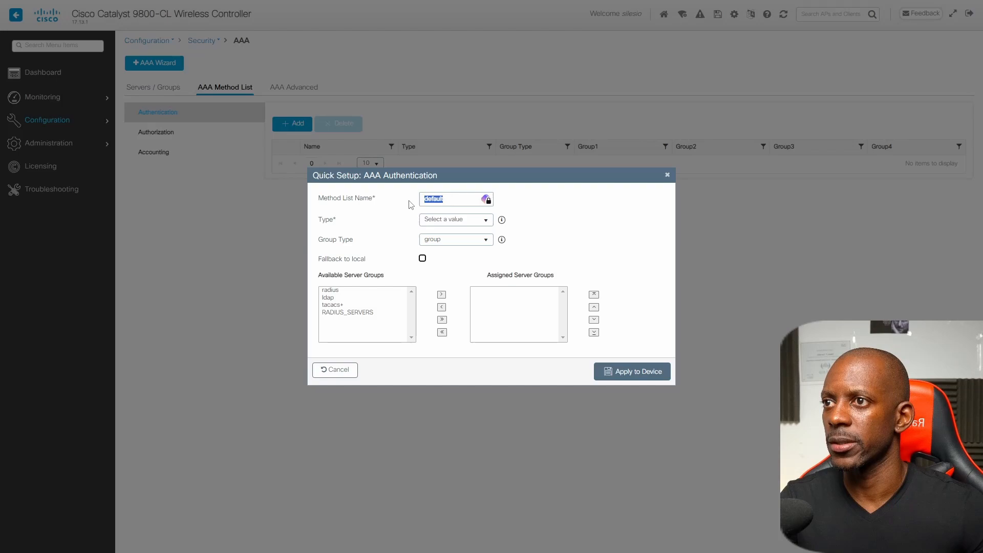
{"action": "mouse_move", "coordinate": [389, 202]}
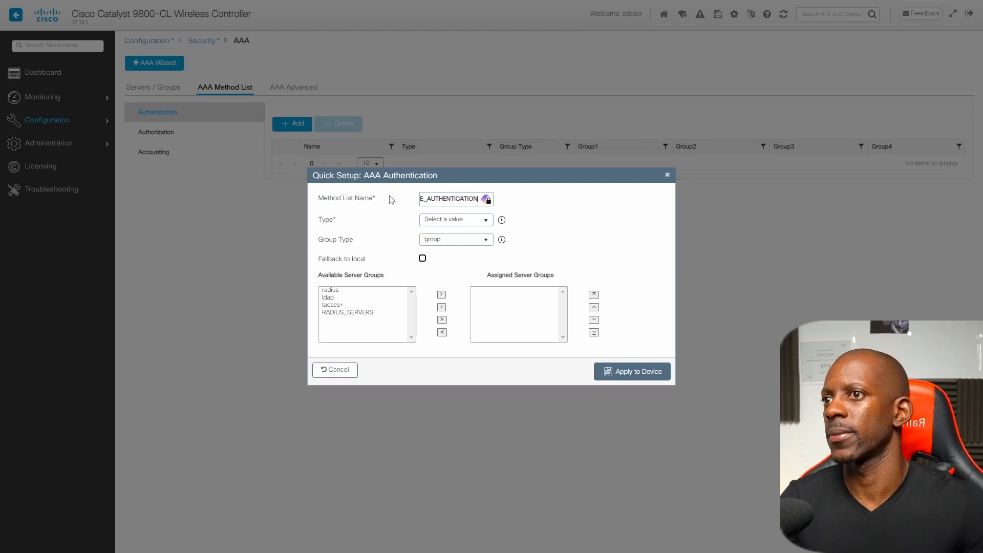
{"action": "left_click", "coordinate": [455, 219]}
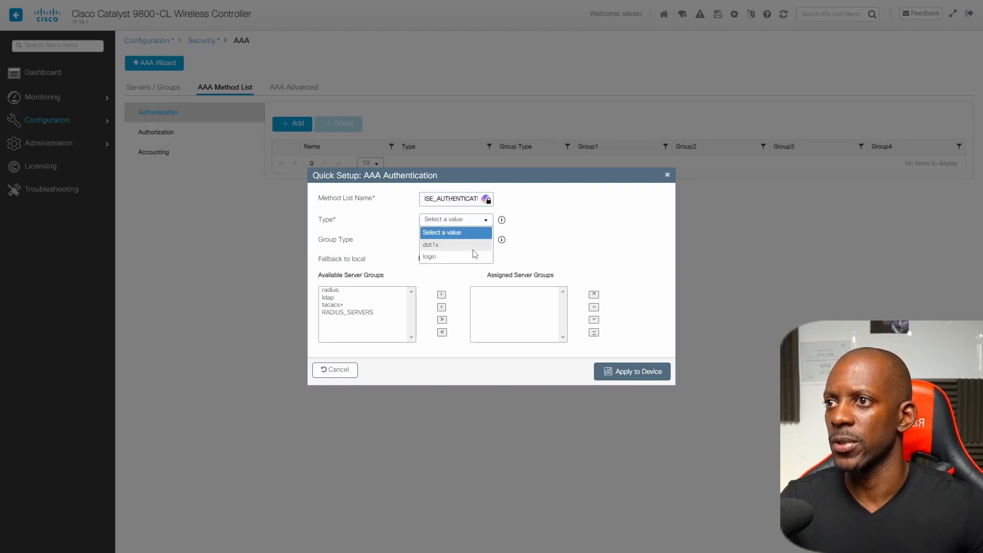
{"action": "left_click", "coordinate": [431, 245]}
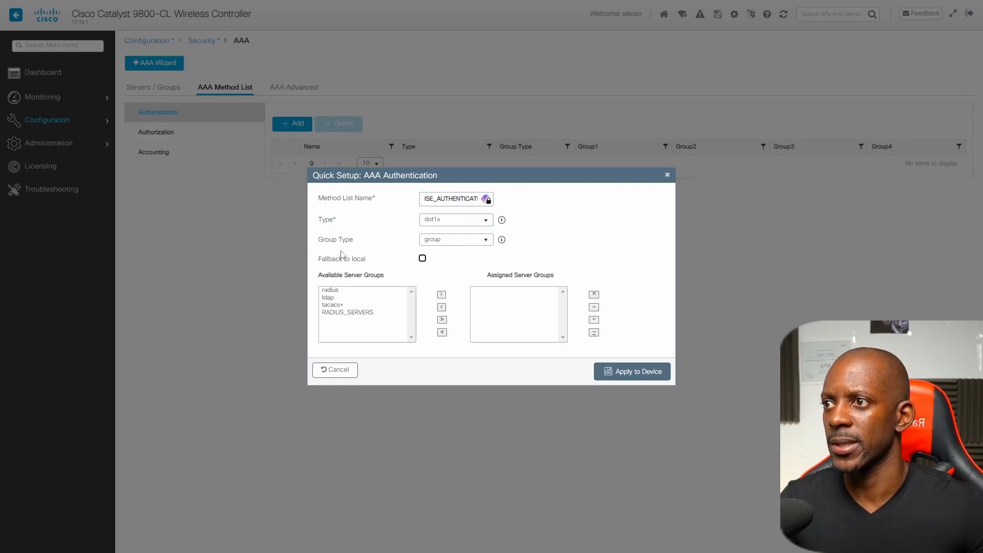
{"action": "mouse_move", "coordinate": [461, 244]}
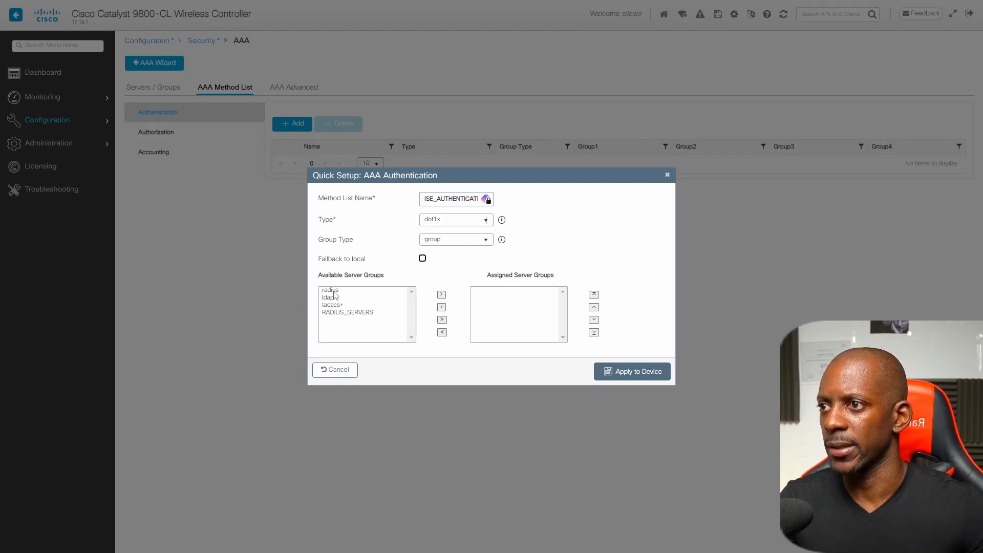
Step: Assign RADIUS_SERVERS to the ISE_AUTHENTICATION list and save it
{"action": "left_click", "coordinate": [347, 312]}
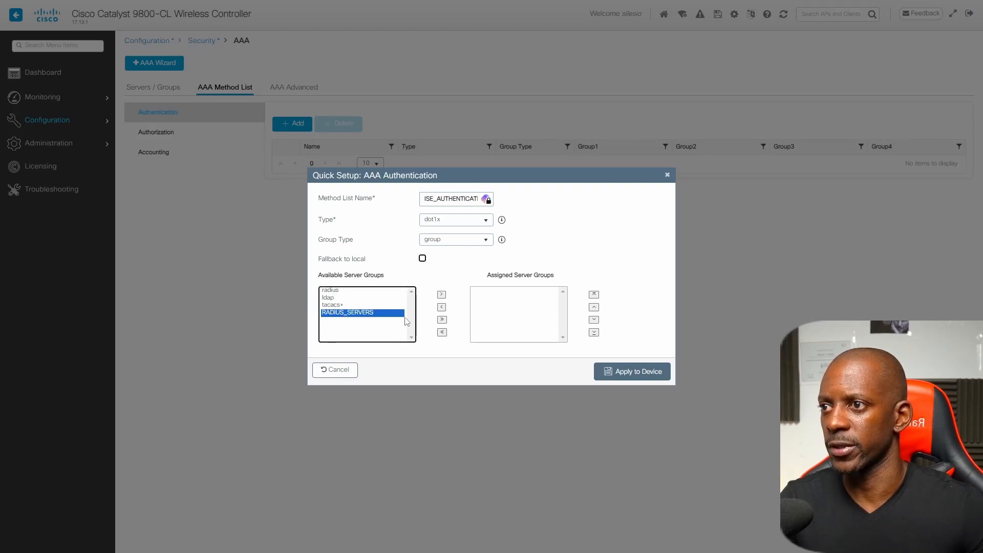
{"action": "left_click", "coordinate": [441, 295]}
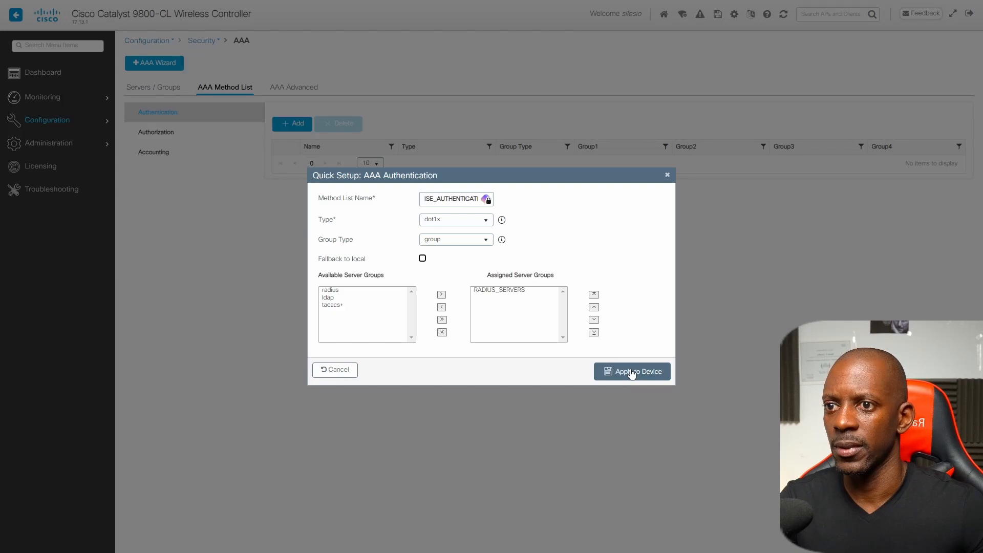
{"action": "left_click", "coordinate": [632, 370]}
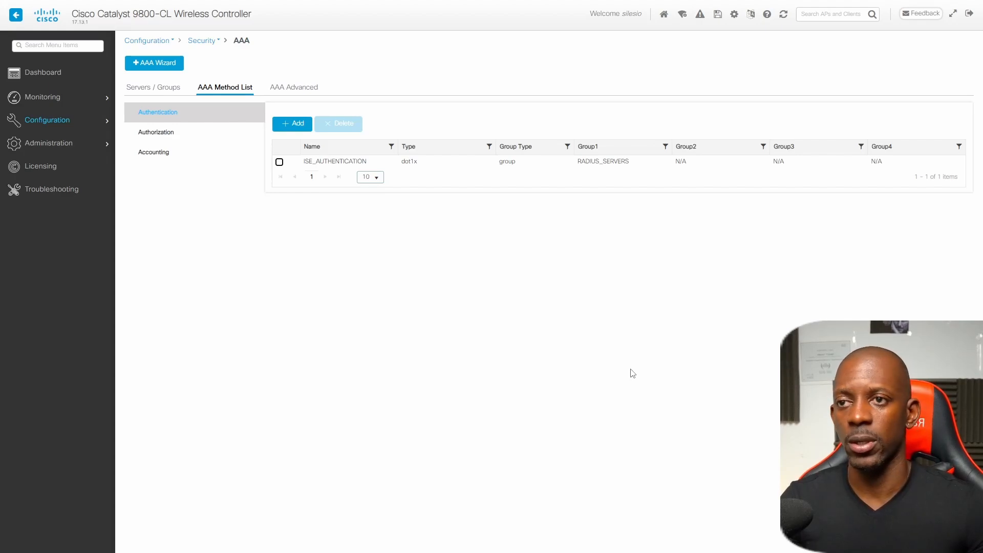
{"action": "left_click", "coordinate": [47, 119]}
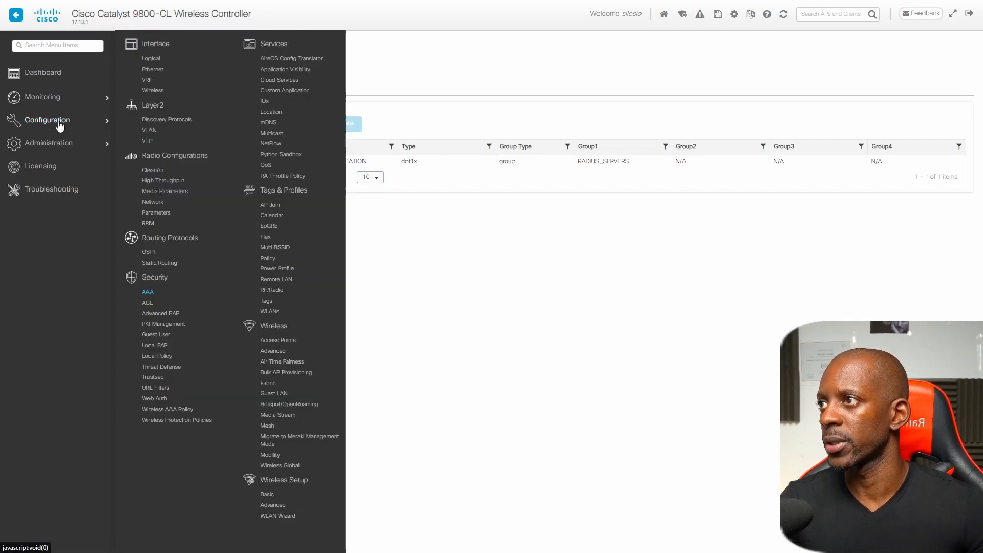
Step: On CCIE_FREE's Layer2 security, replace PSK key management with 802.1X
{"action": "left_click", "coordinate": [147, 292]}
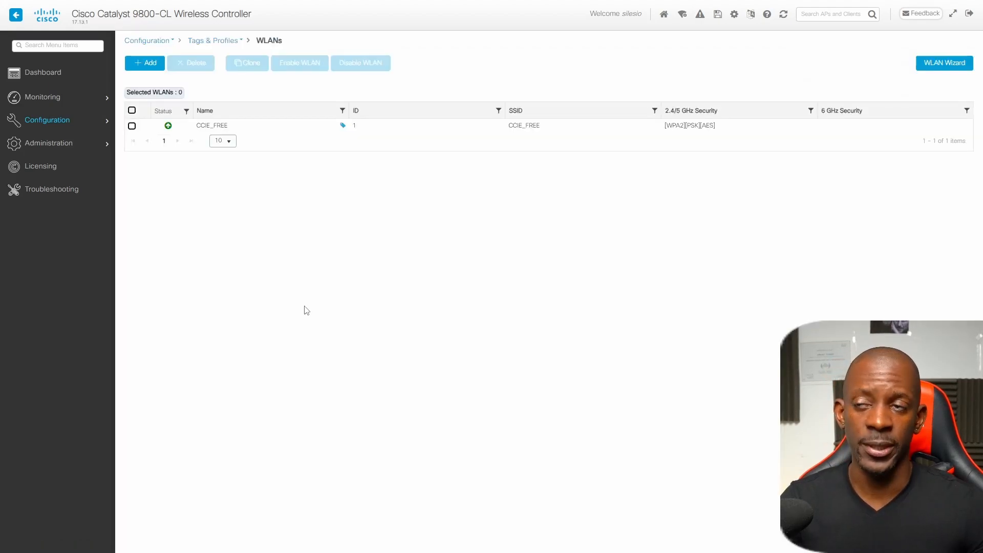
{"action": "left_click", "coordinate": [212, 125]}
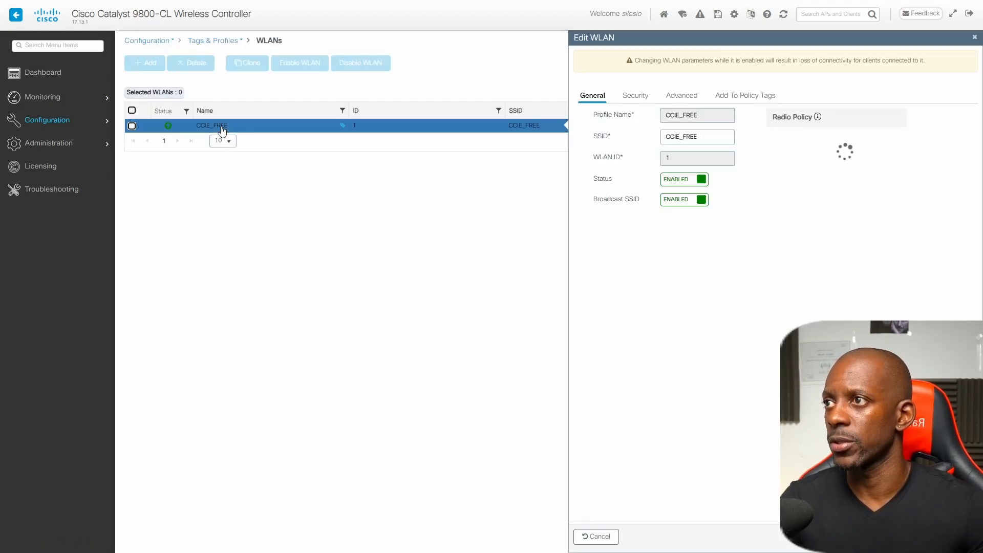
{"action": "left_click", "coordinate": [635, 95]}
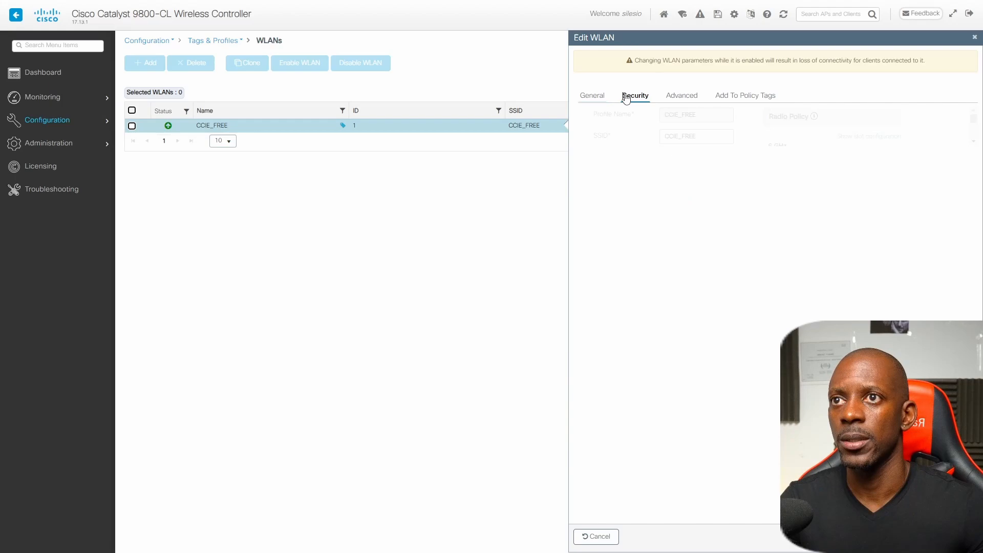
{"action": "left_click", "coordinate": [635, 95]}
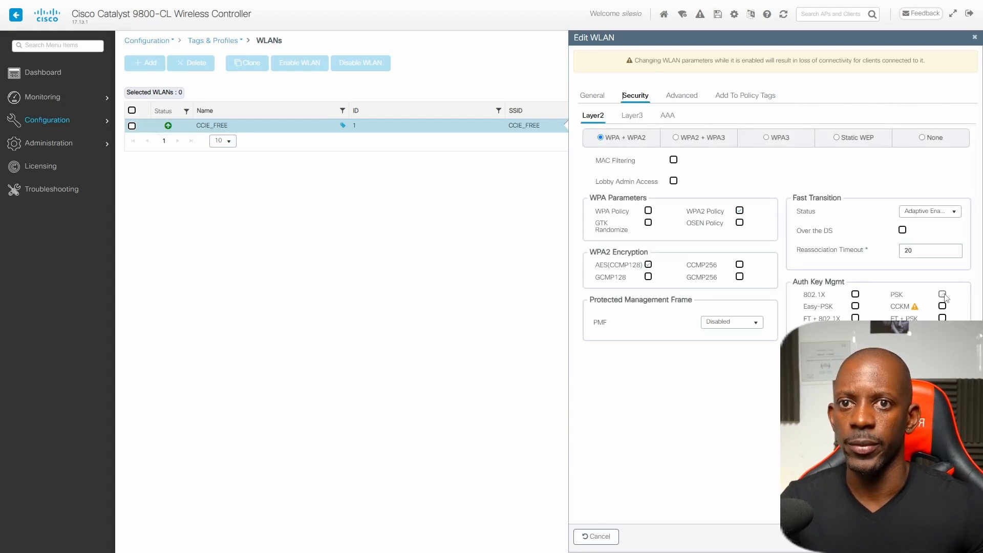
{"action": "left_click", "coordinate": [942, 294]}
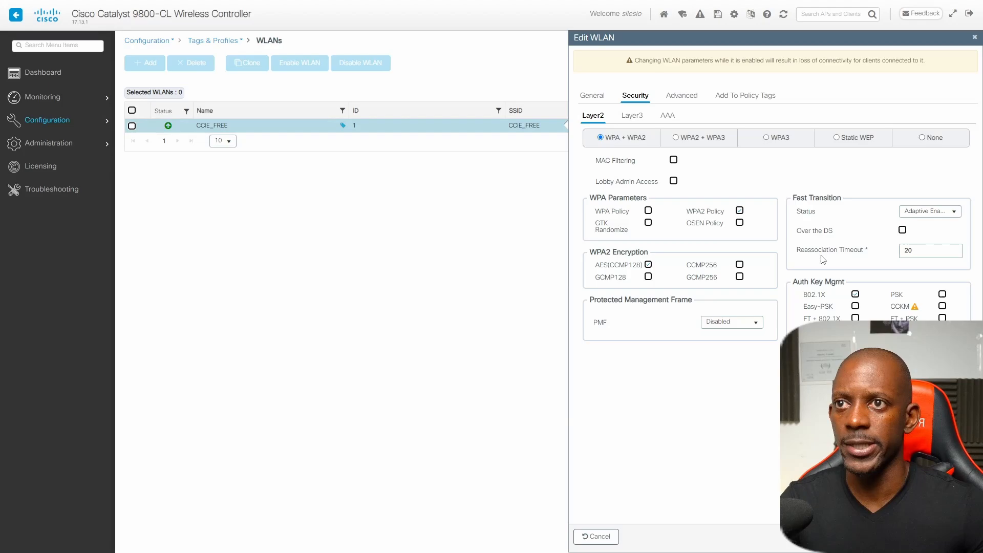
Step: Set ISE_AUTHENTICATION as the WLAN's authentication list and apply the changes
{"action": "left_click", "coordinate": [666, 114]}
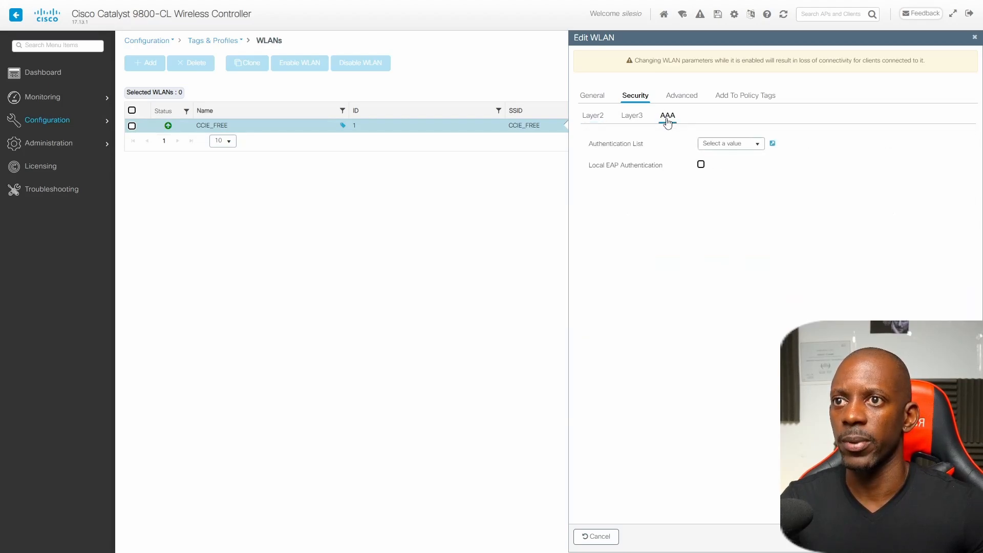
{"action": "left_click", "coordinate": [757, 143]}
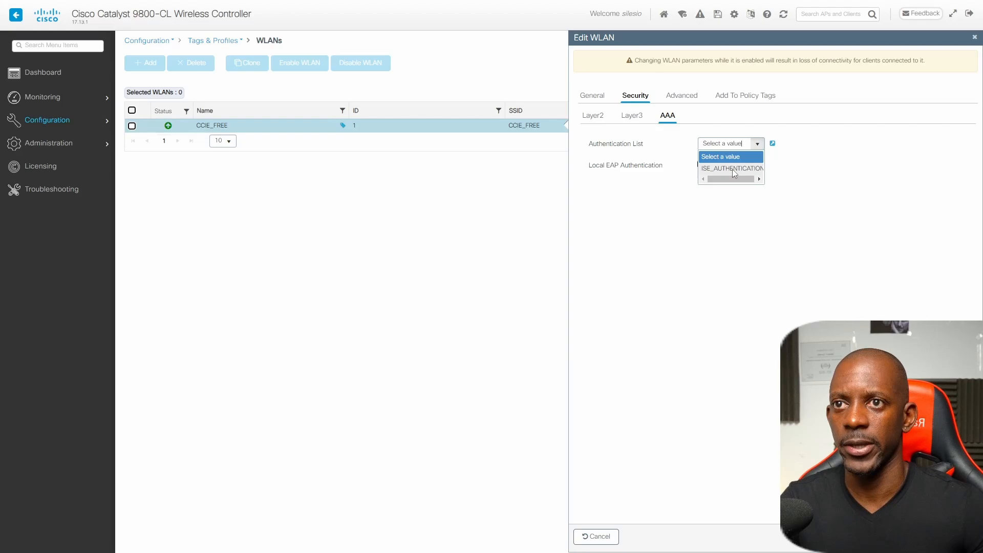
{"action": "left_click", "coordinate": [730, 167]}
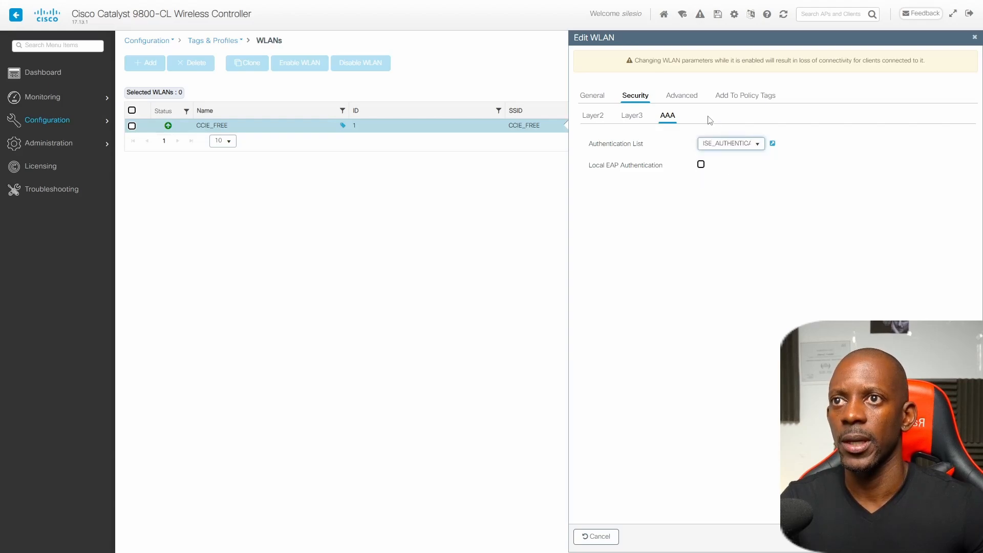
{"action": "mouse_move", "coordinate": [689, 104]}
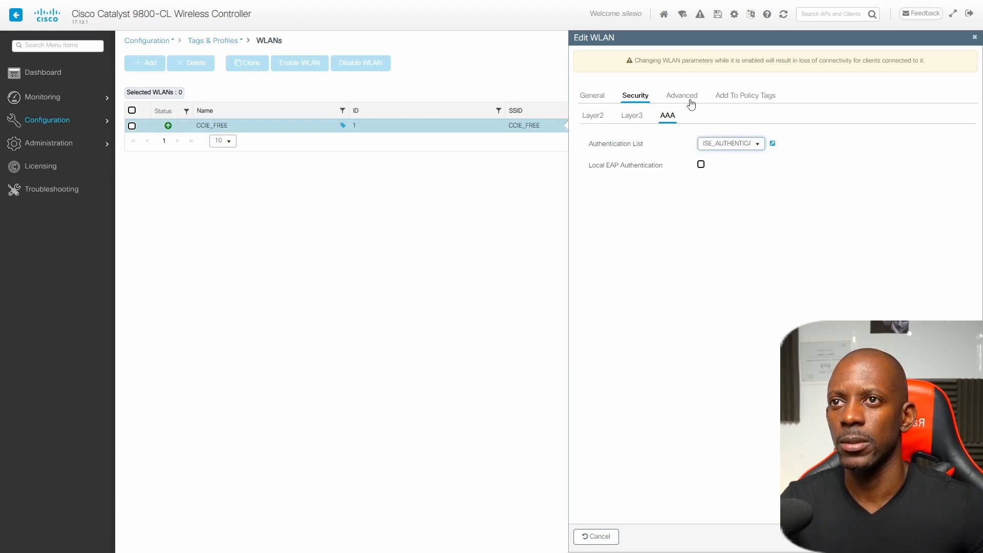
{"action": "left_click", "coordinate": [682, 96]}
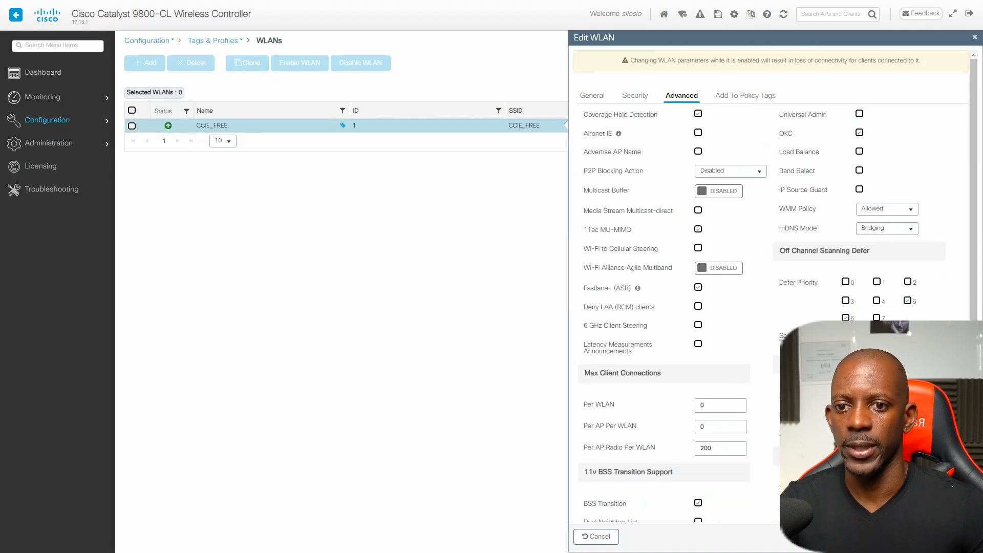
{"action": "left_click", "coordinate": [594, 535]}
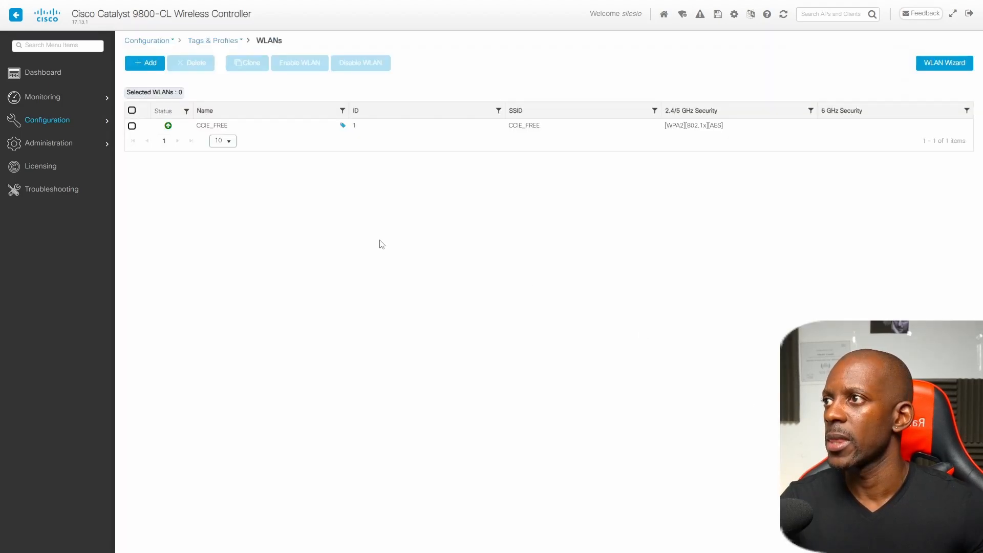
Step: Go to policy profiles and edit POLICY_PROFILE_CCIE_FREE
{"action": "left_click", "coordinate": [46, 120]}
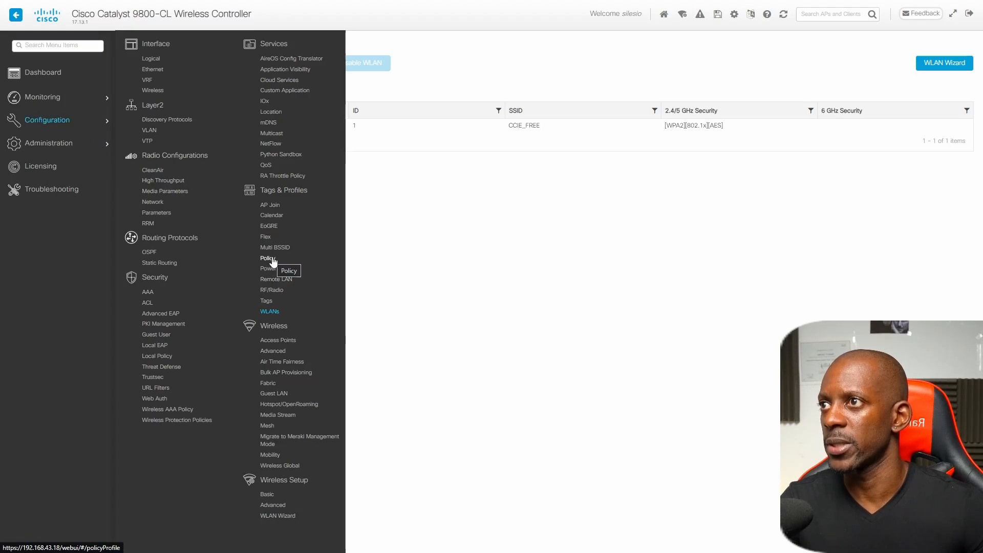
{"action": "left_click", "coordinate": [266, 258]}
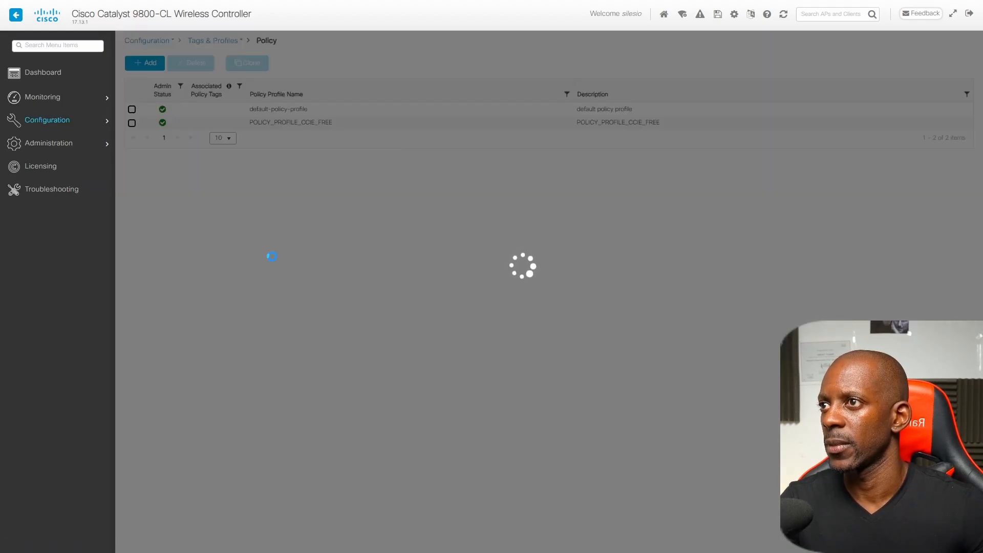
{"action": "left_click", "coordinate": [289, 122]}
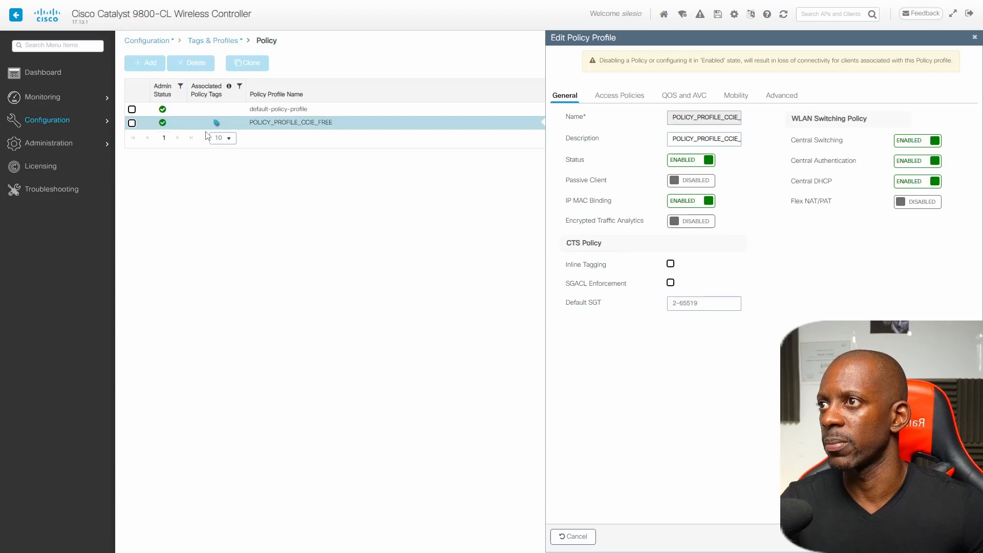
{"action": "mouse_move", "coordinate": [393, 155]}
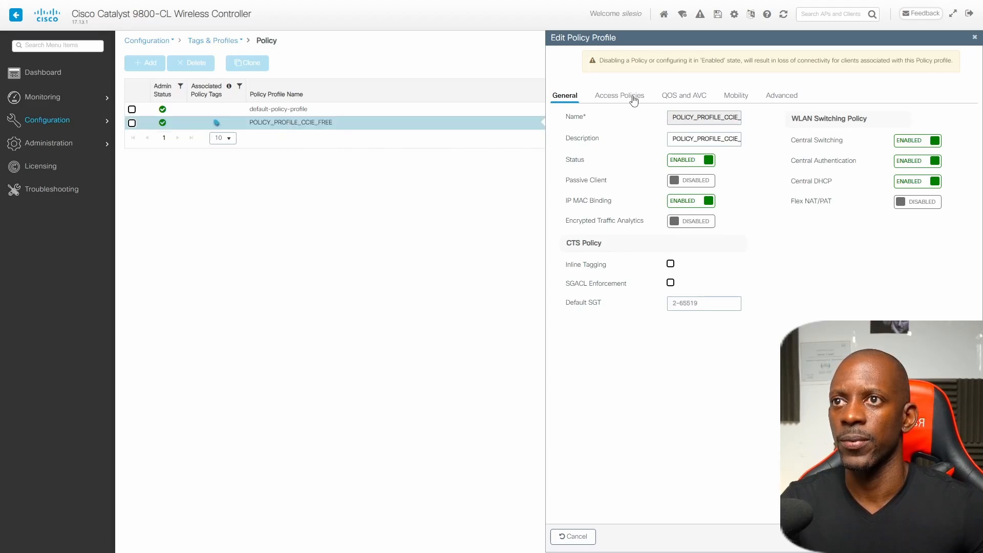
Step: Enable Allow AAA Override in the profile's Advanced settings
{"action": "left_click", "coordinate": [619, 96]}
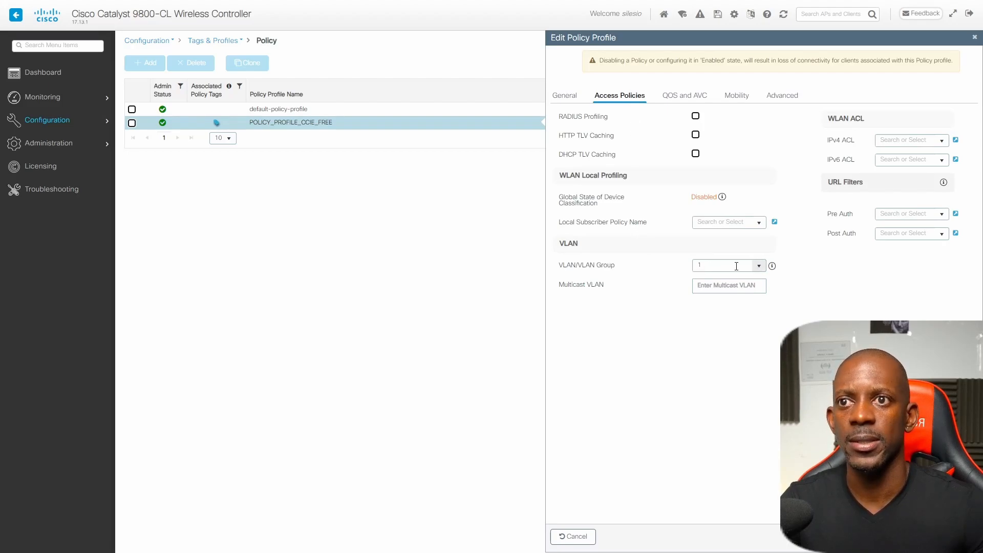
{"action": "left_click", "coordinate": [781, 95]}
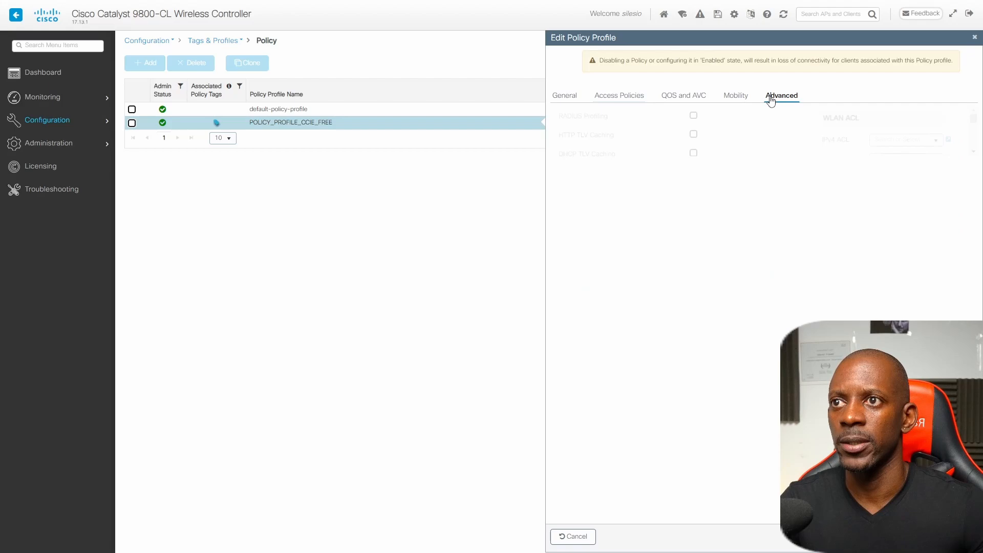
{"action": "left_click", "coordinate": [781, 96]}
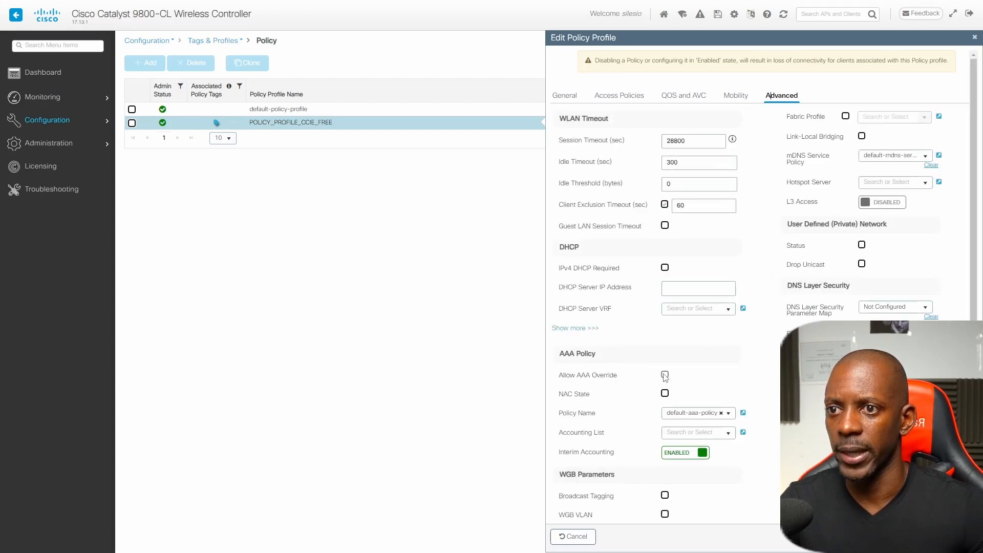
{"action": "left_click", "coordinate": [663, 375]}
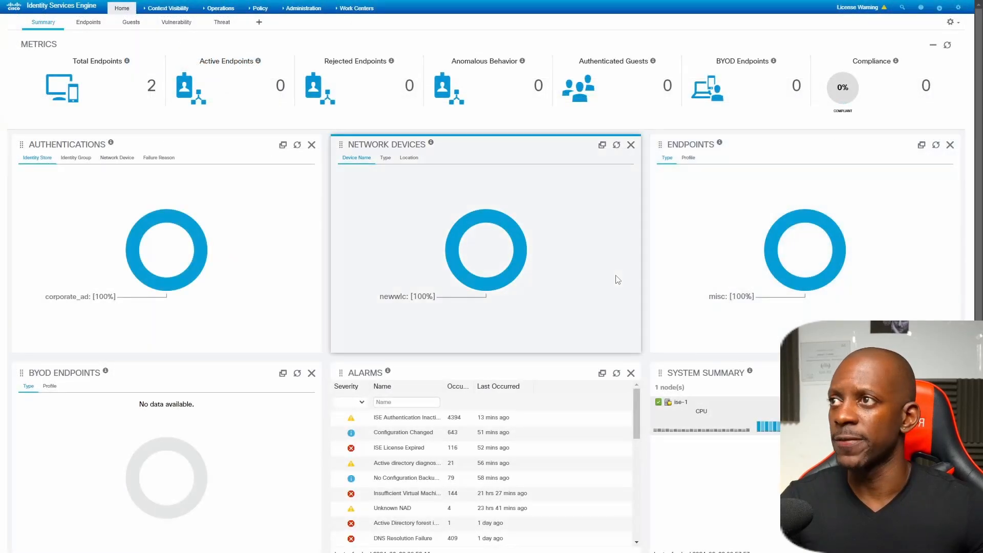
Step: Add a new ISE network device named NC9800 at 192.168.2.18
{"action": "left_click", "coordinate": [303, 8]}
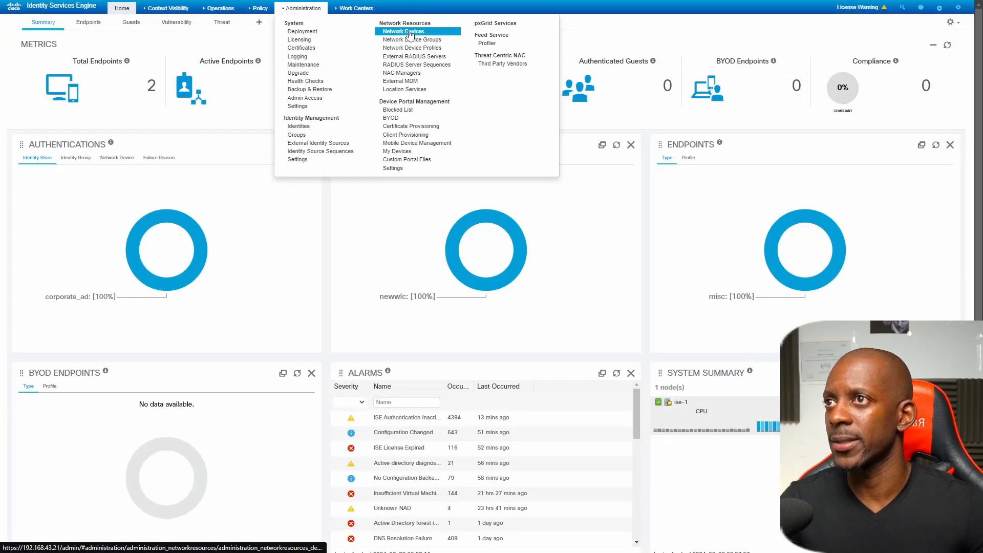
{"action": "left_click", "coordinate": [401, 32]}
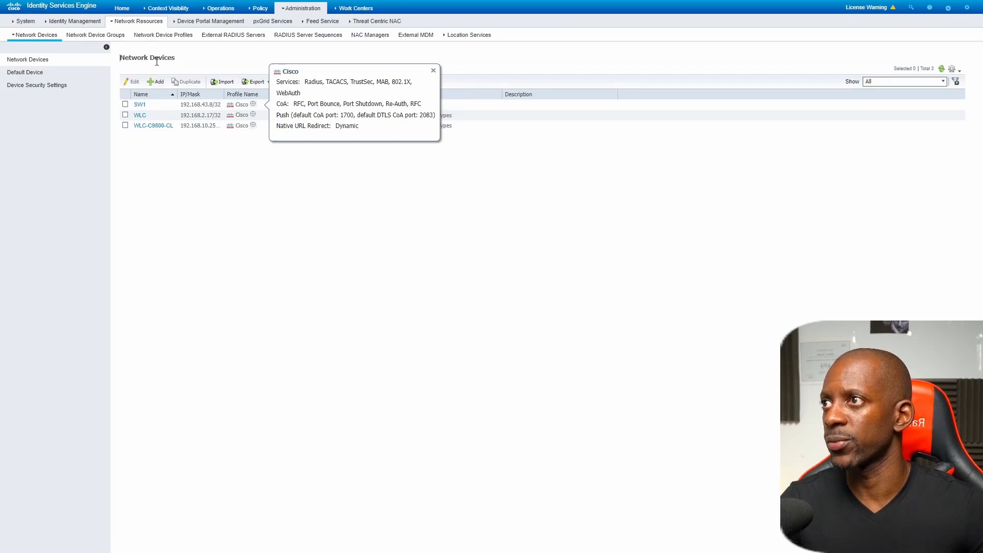
{"action": "left_click", "coordinate": [156, 82]}
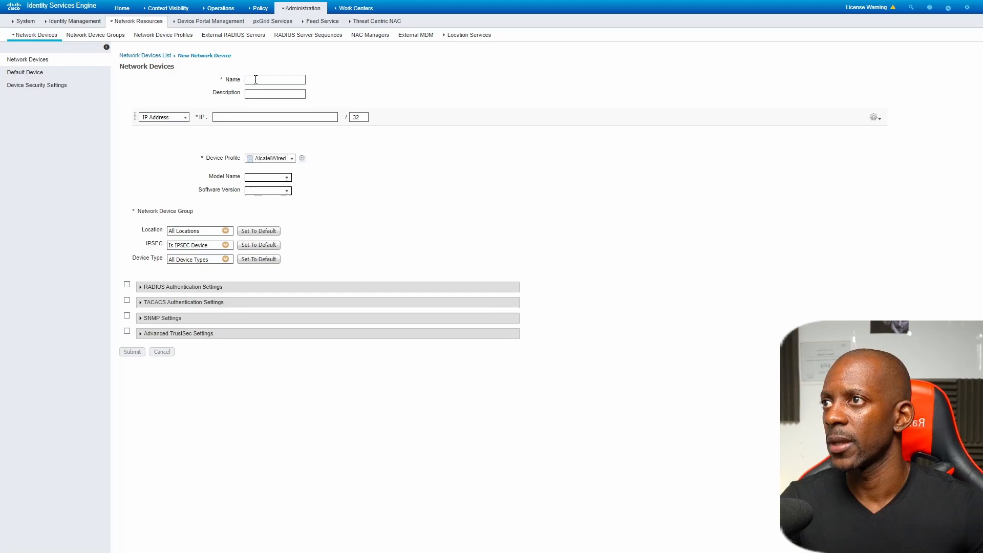
{"action": "left_click", "coordinate": [271, 157]}
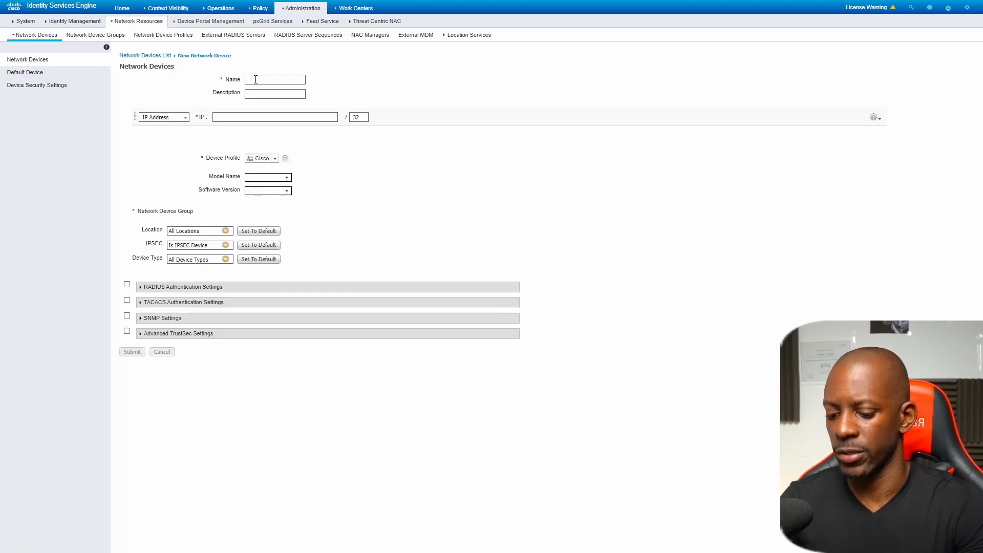
{"action": "type", "text": "NC9800"}
{"action": "left_click", "coordinate": [274, 117]}
{"action": "type", "text": "192.168.2.18"}
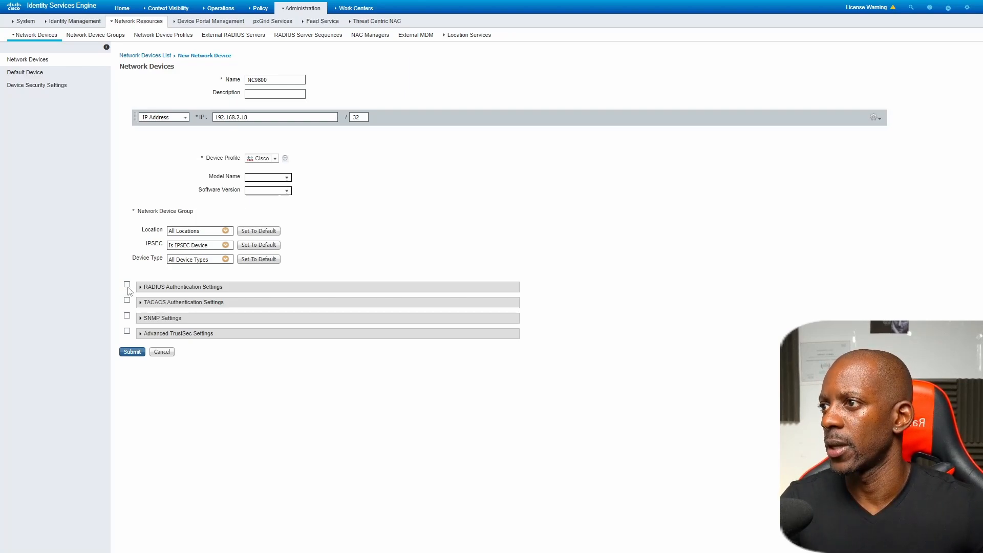
Step: Enable RADIUS authentication with a shared secret and submit the device
{"action": "left_click", "coordinate": [127, 287]}
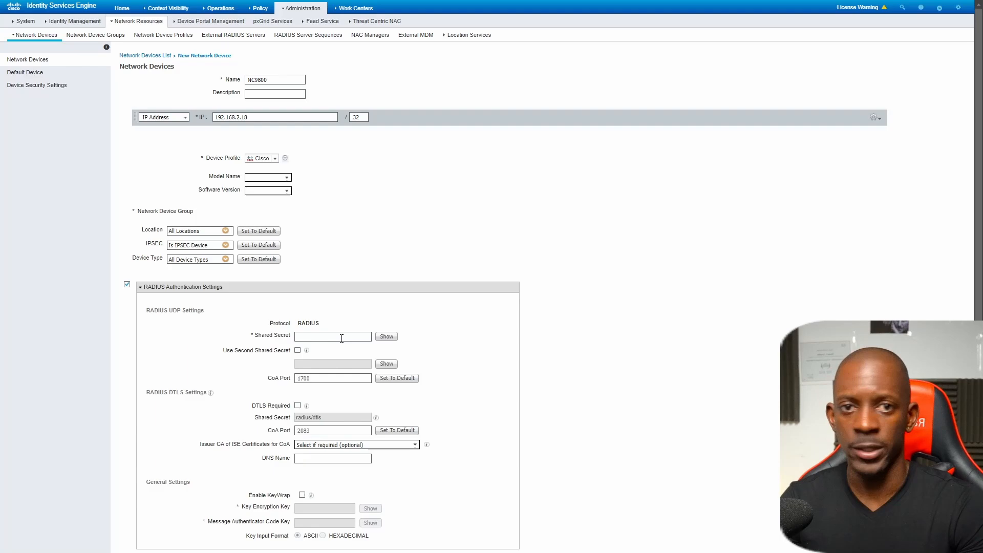
{"action": "type", "text": "•••"}
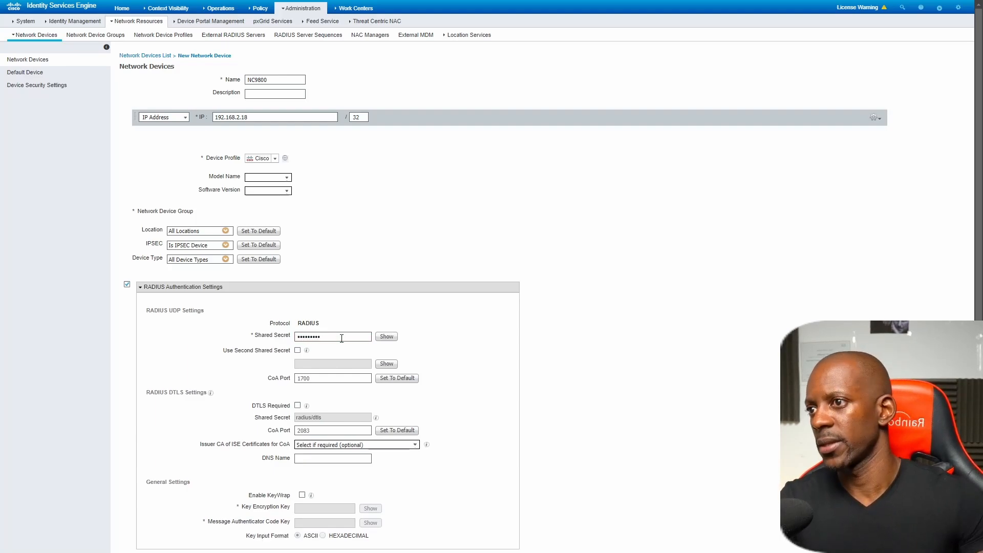
{"action": "left_click", "coordinate": [386, 337]}
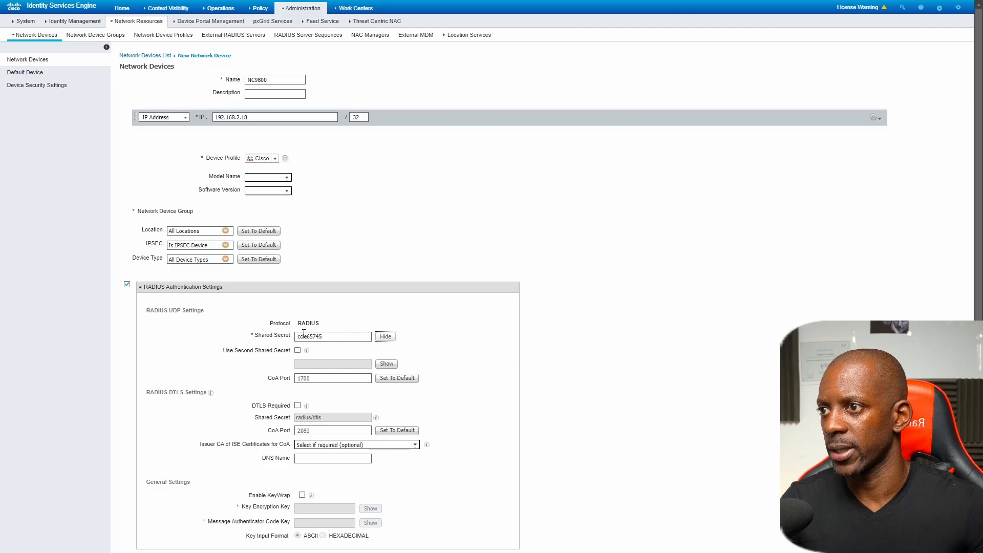
{"action": "scroll", "scroll_direction": "down", "scroll_amount": 3}
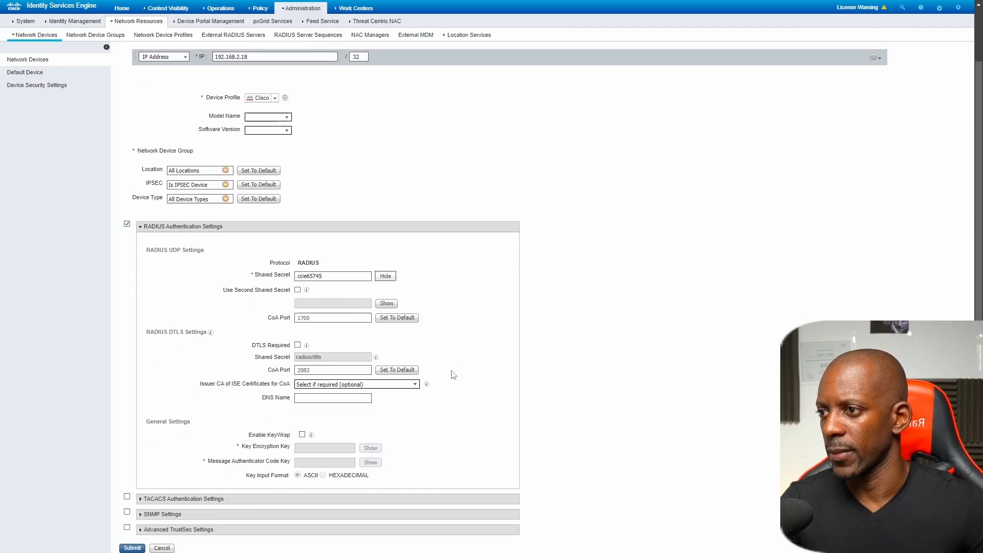
{"action": "left_click", "coordinate": [132, 546]}
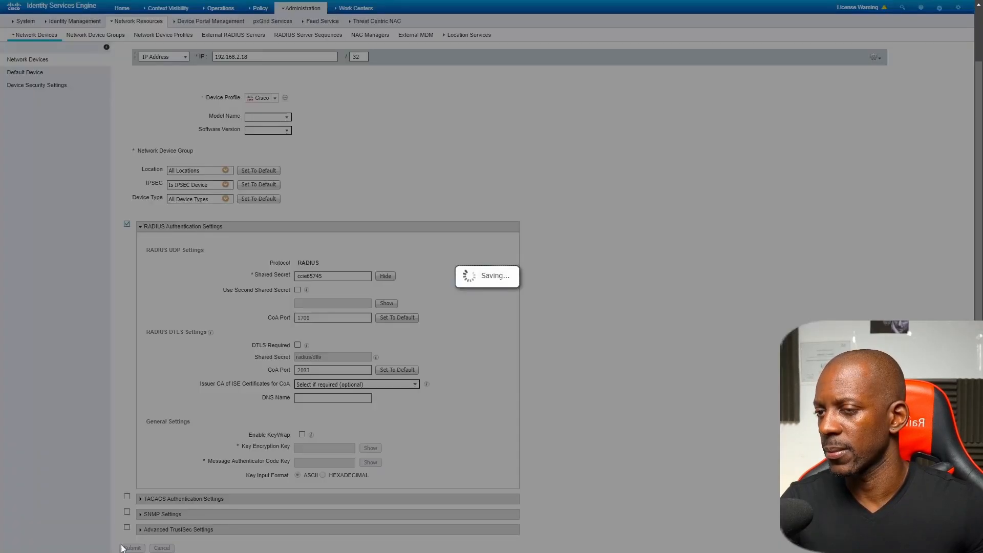
{"action": "left_click", "coordinate": [132, 547]}
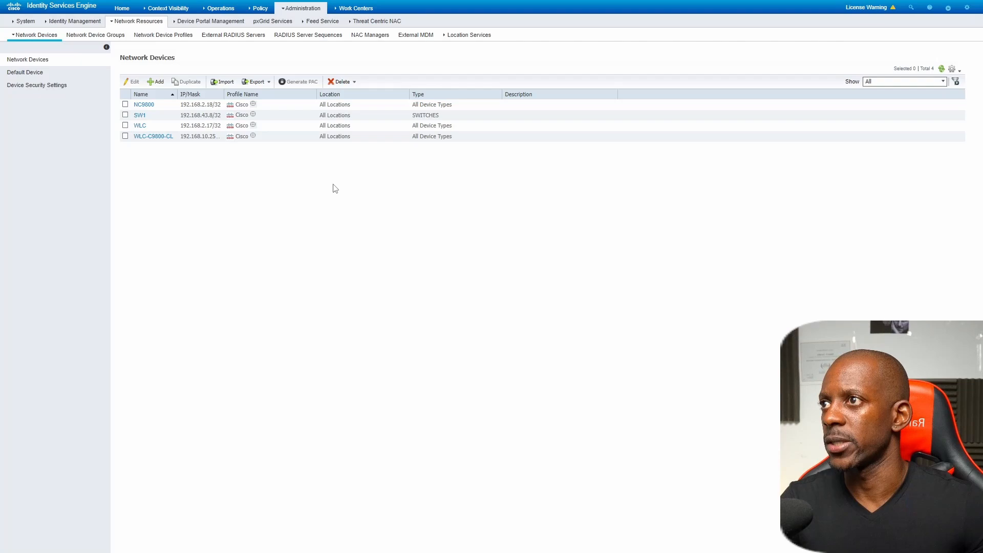
Step: Open the Wireless policy set from Policy Sets to view its authentication and authorization rules
{"action": "left_click", "coordinate": [259, 7]}
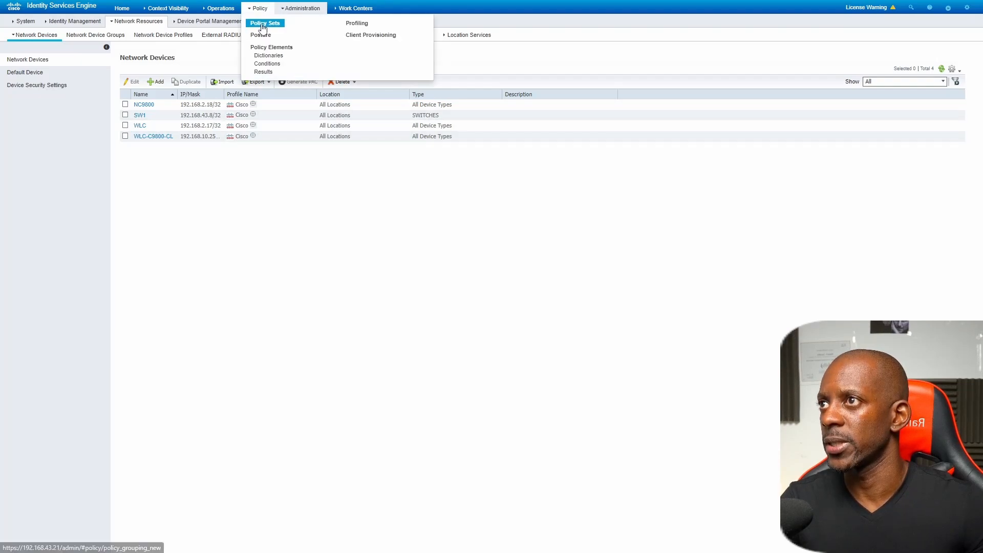
{"action": "left_click", "coordinate": [264, 22]}
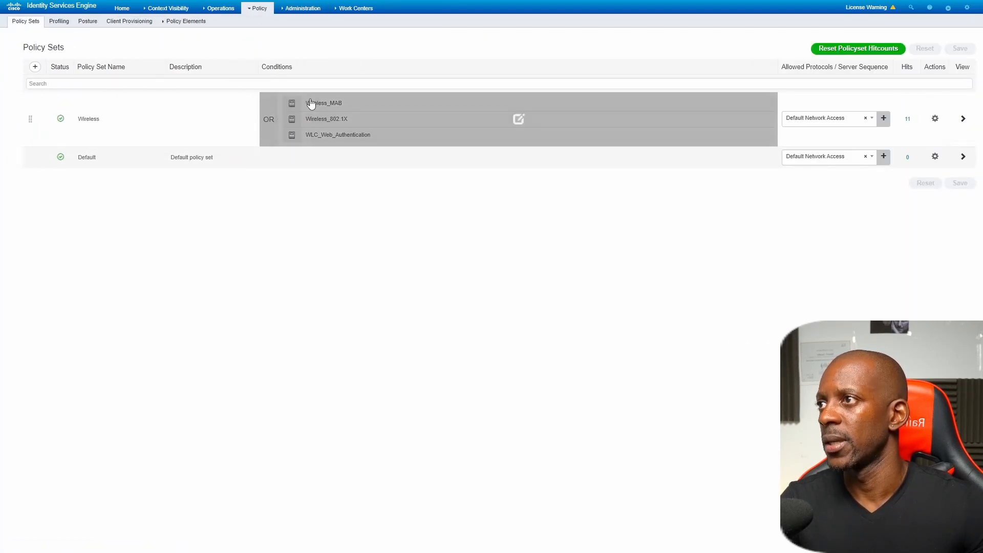
{"action": "mouse_move", "coordinate": [382, 116]}
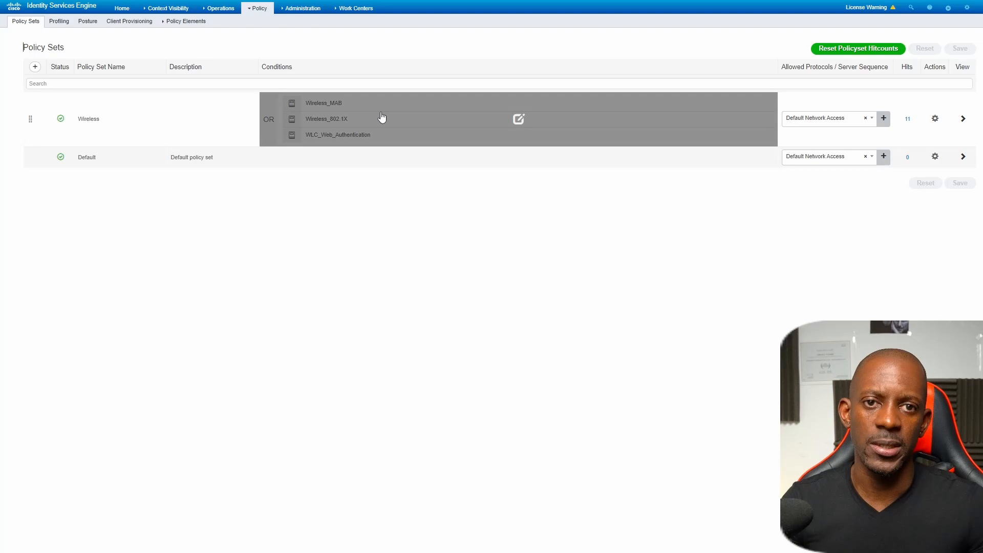
{"action": "mouse_move", "coordinate": [329, 120]}
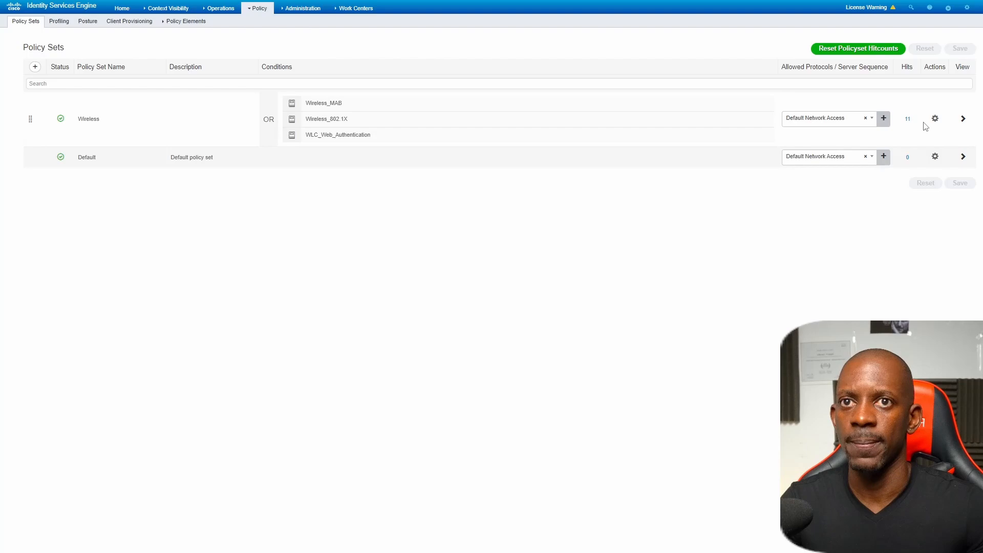
{"action": "left_click", "coordinate": [963, 119]}
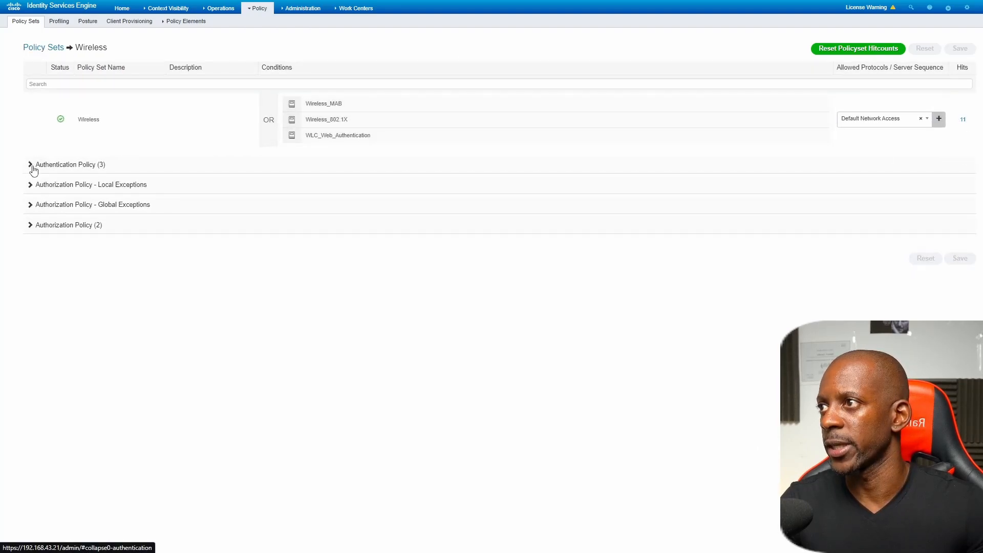
{"action": "left_click", "coordinate": [30, 164]}
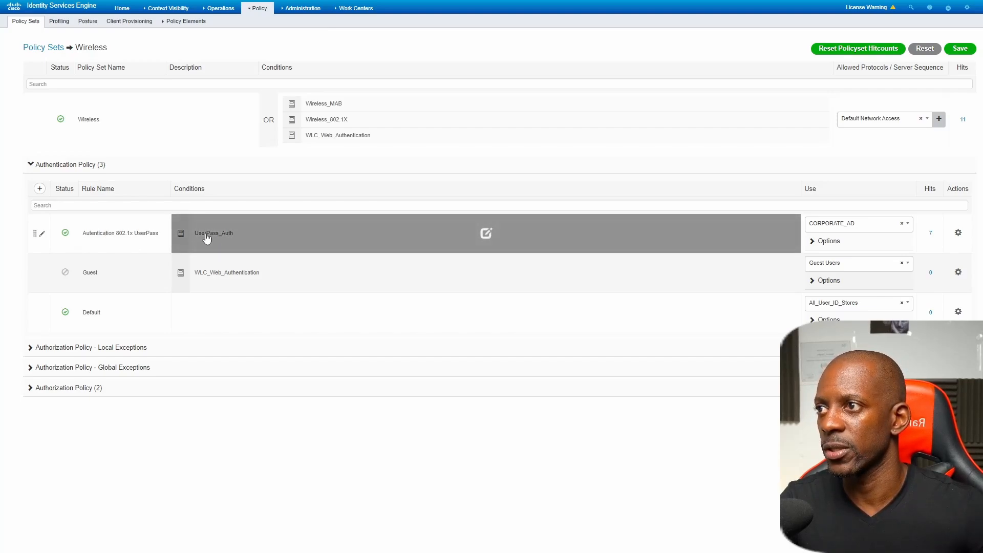
{"action": "mouse_move", "coordinate": [236, 242]}
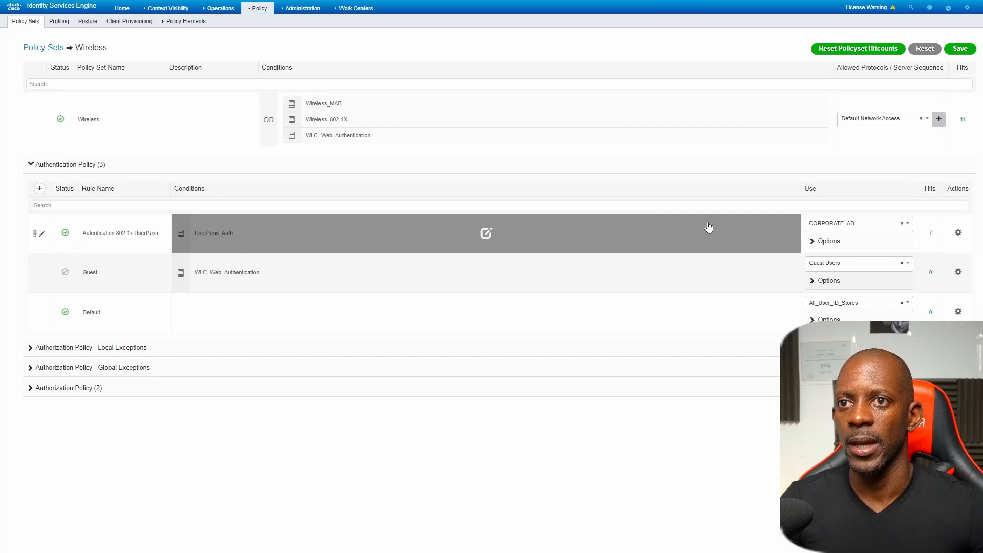
{"action": "mouse_move", "coordinate": [275, 233]}
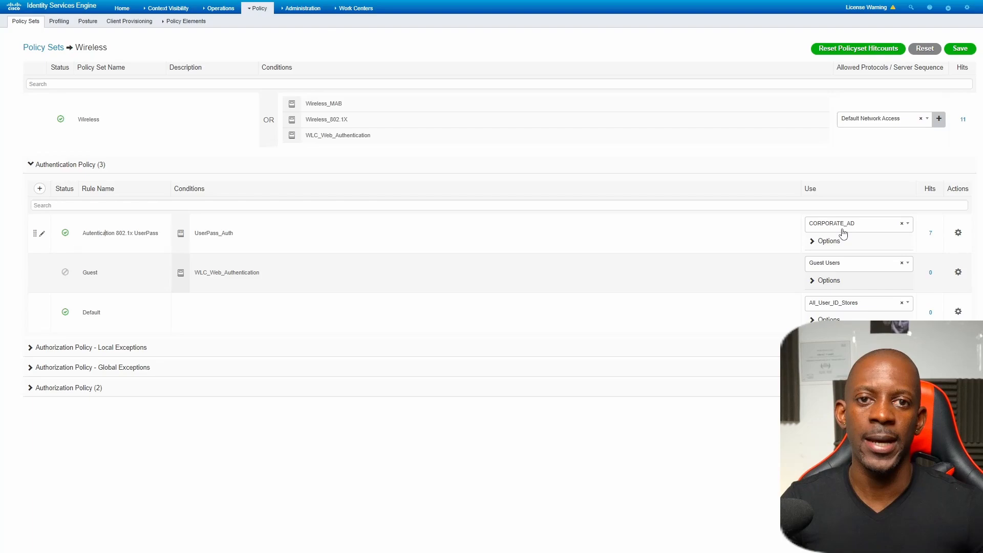
{"action": "mouse_move", "coordinate": [847, 233]}
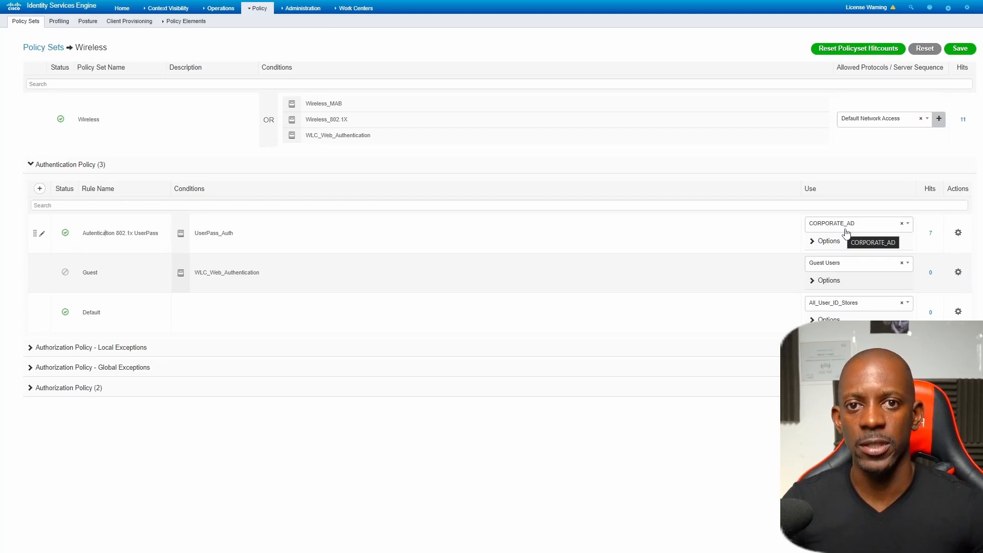
{"action": "mouse_move", "coordinate": [846, 233]}
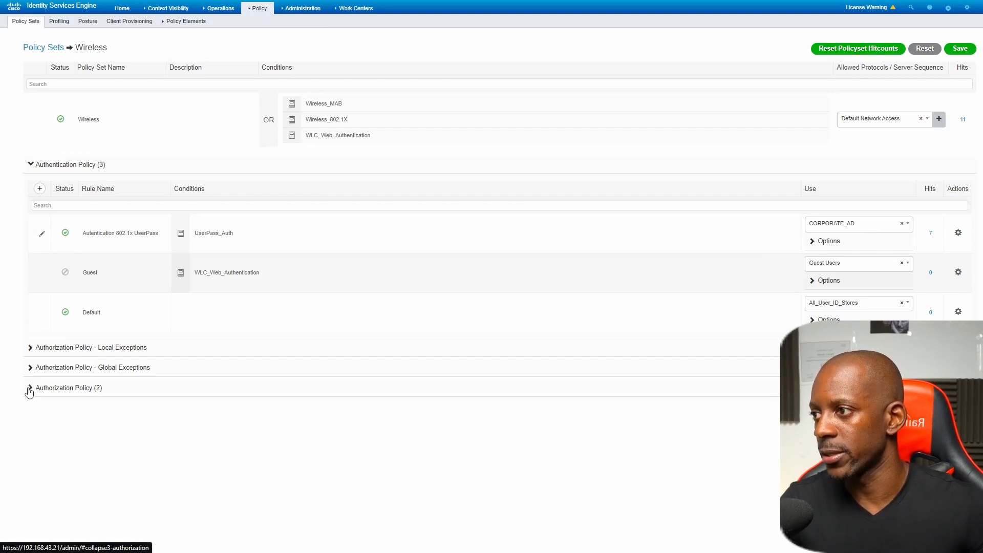
{"action": "left_click", "coordinate": [29, 387]}
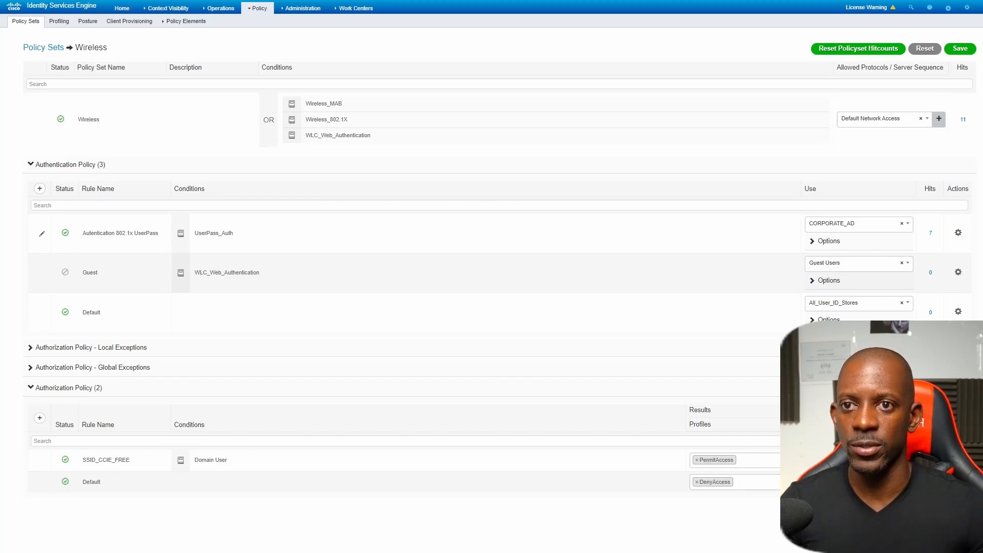
{"action": "left_click", "coordinate": [958, 49]}
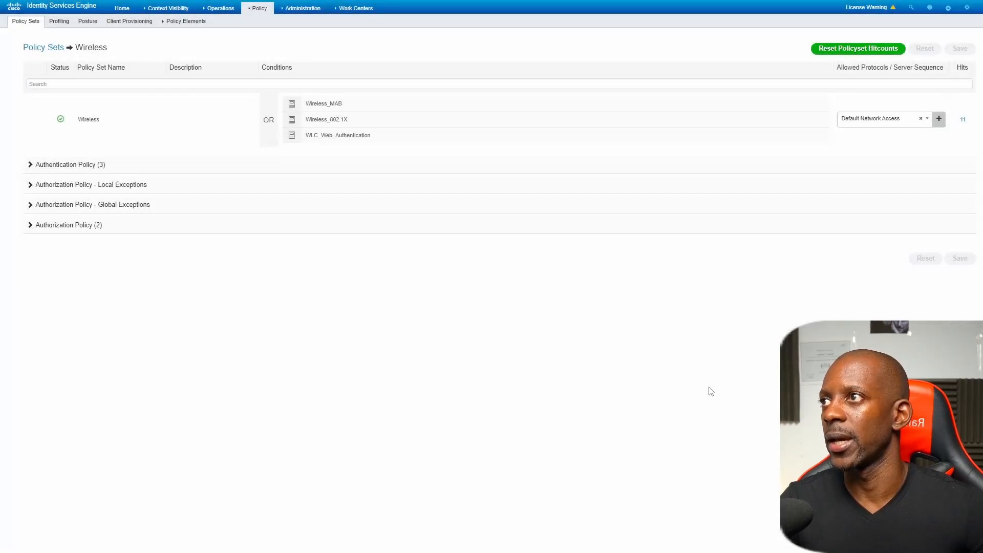
{"action": "mouse_move", "coordinate": [716, 253]}
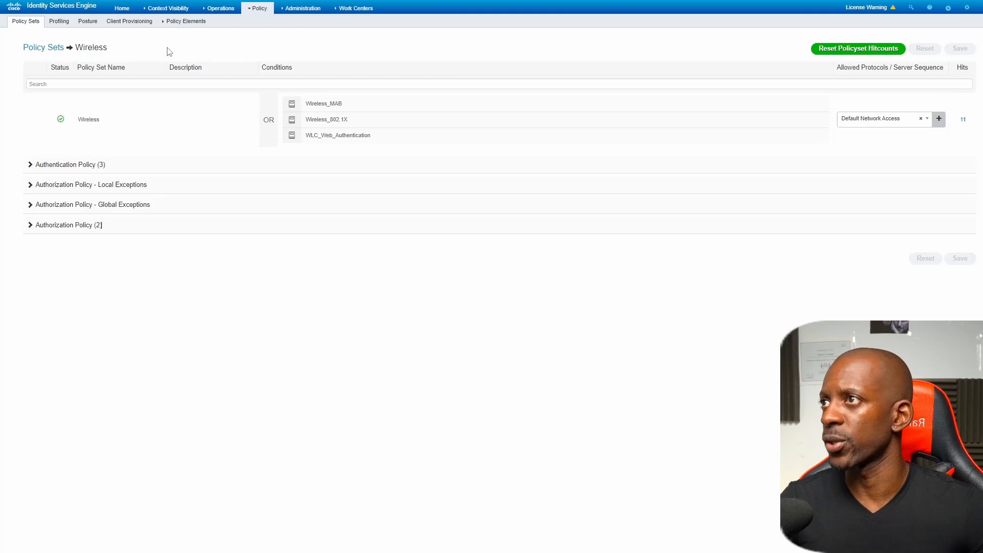
{"action": "left_click", "coordinate": [217, 7]}
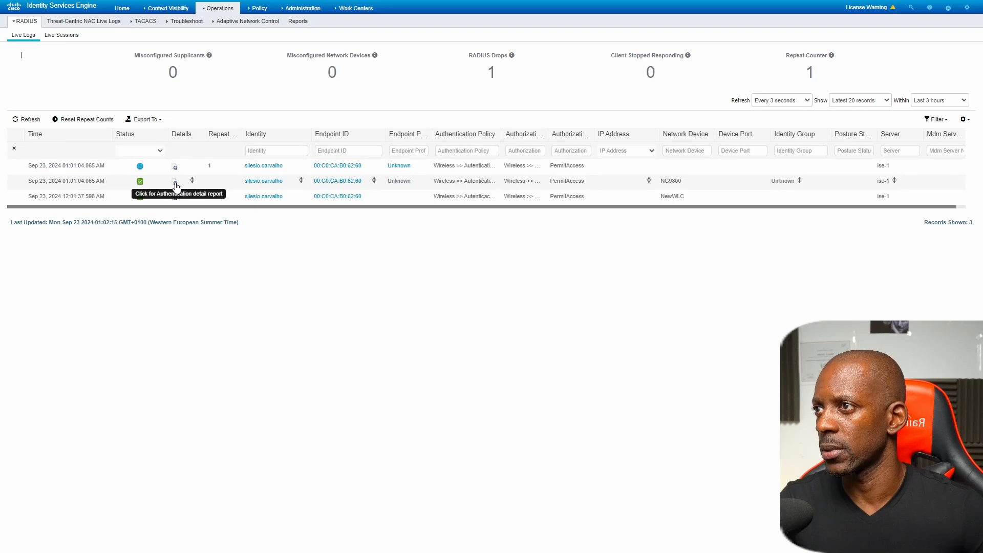
{"action": "left_click", "coordinate": [175, 180]}
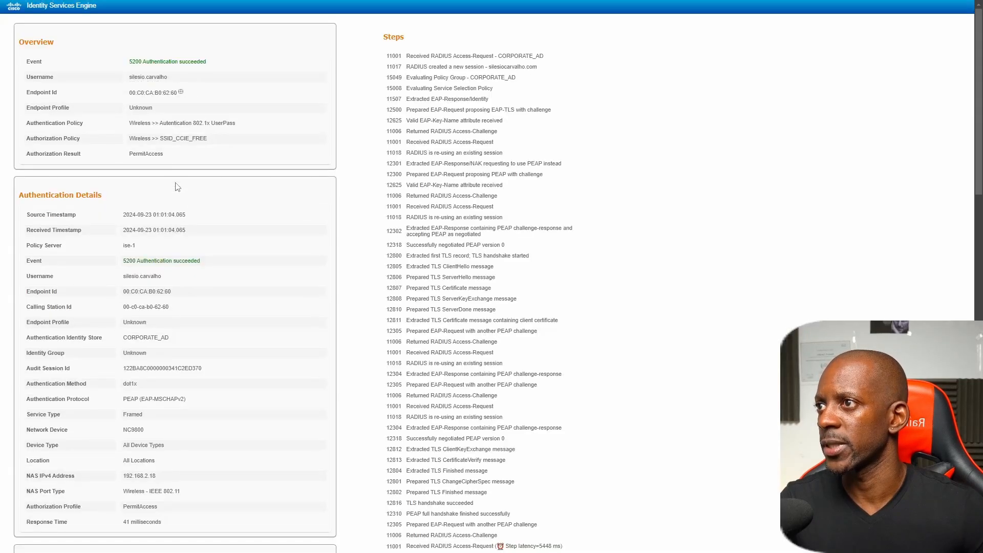